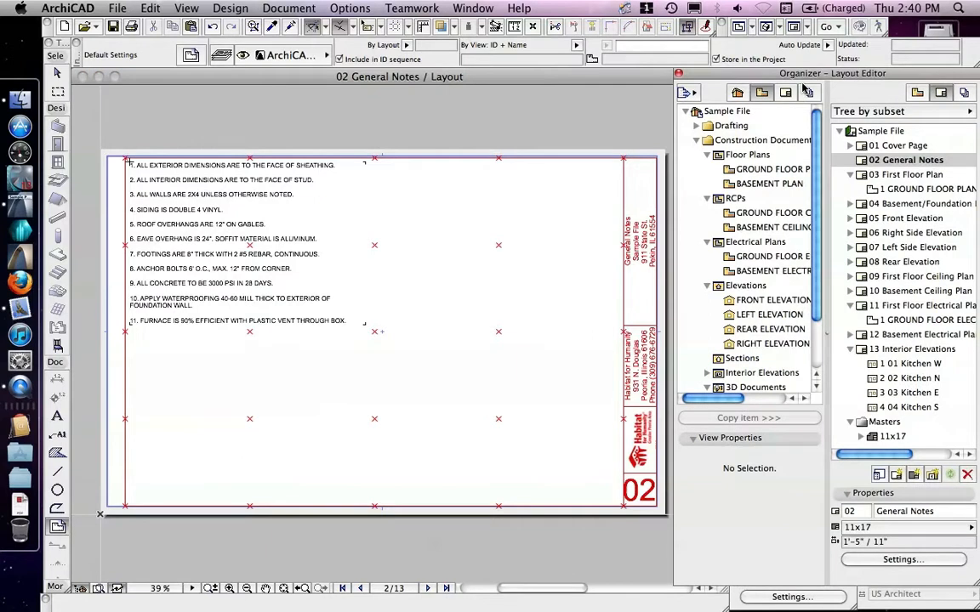
{"action": "mouse_move", "coordinate": [807, 91]}
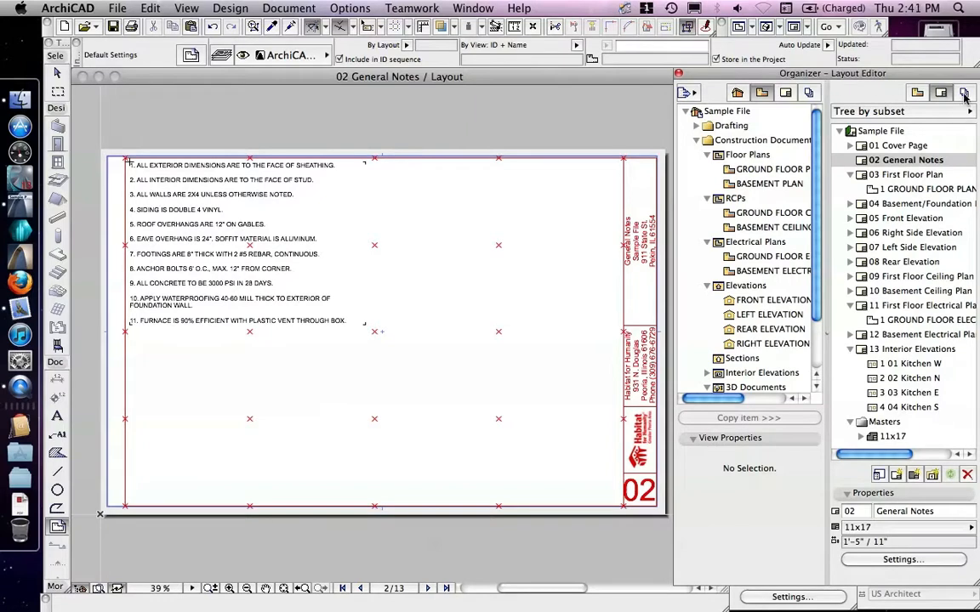
Switch the Organizer to the publisher to show the PDF Output set's layouts.
{"action": "left_click", "coordinate": [964, 91]}
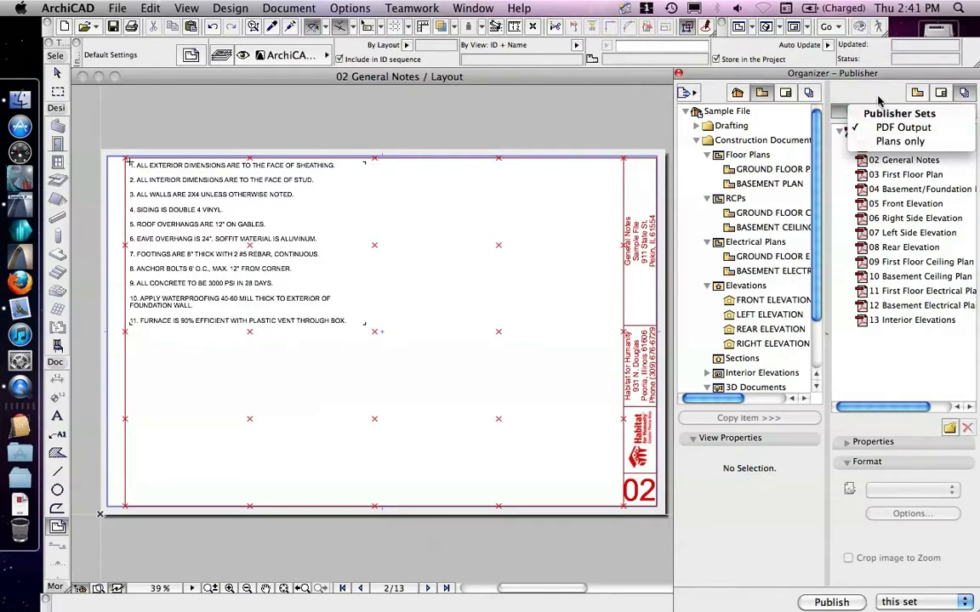
Review the Plans only set's six plan sheets, then show the overview of all sets.
{"action": "left_click", "coordinate": [899, 141]}
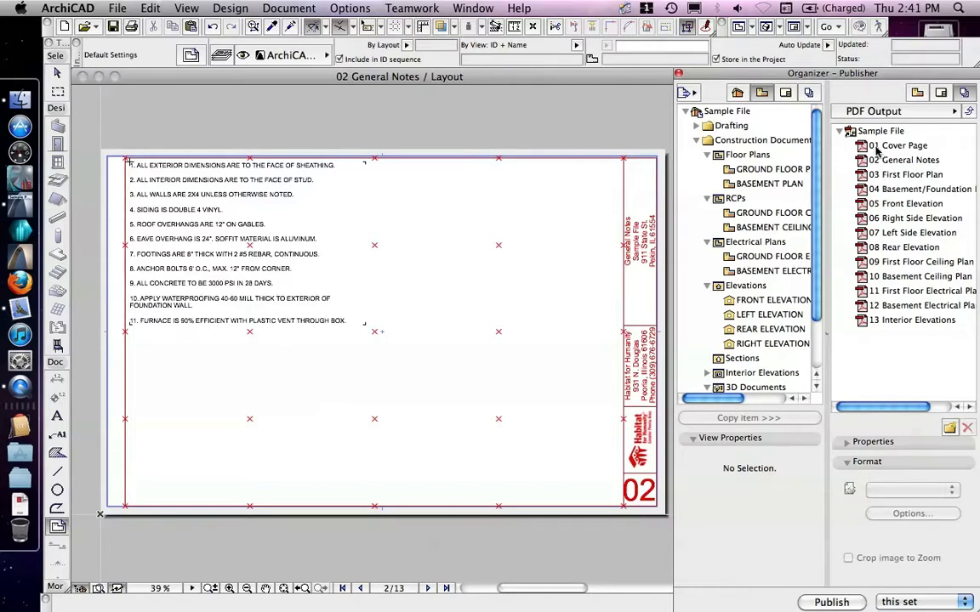
{"action": "left_click", "coordinate": [898, 110]}
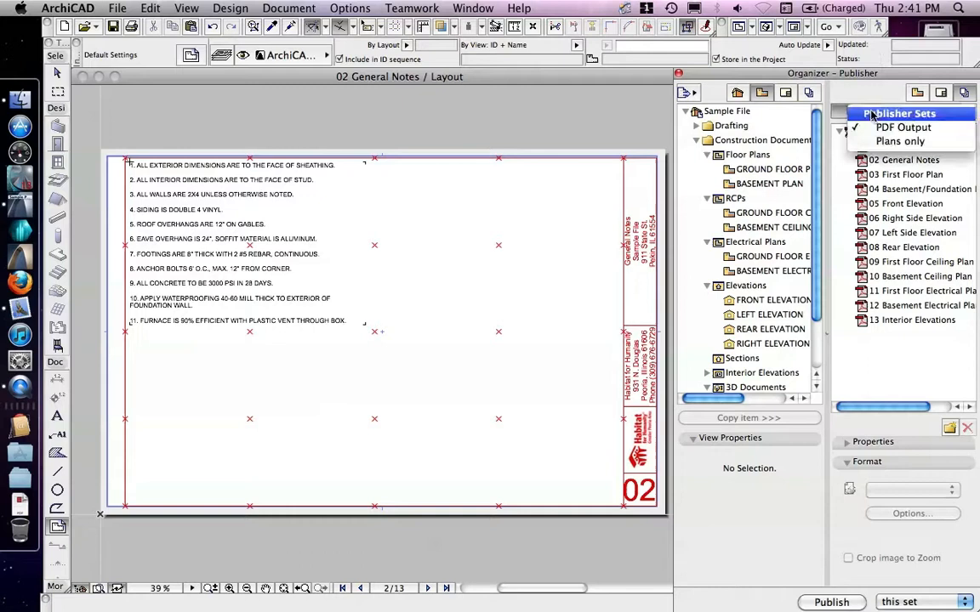
{"action": "left_click", "coordinate": [900, 142]}
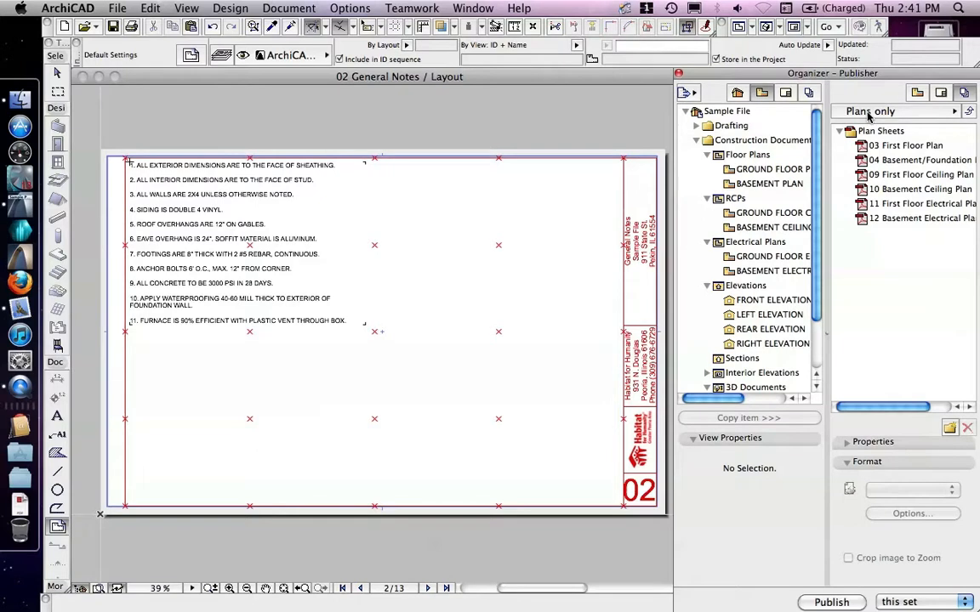
{"action": "left_click", "coordinate": [969, 110]}
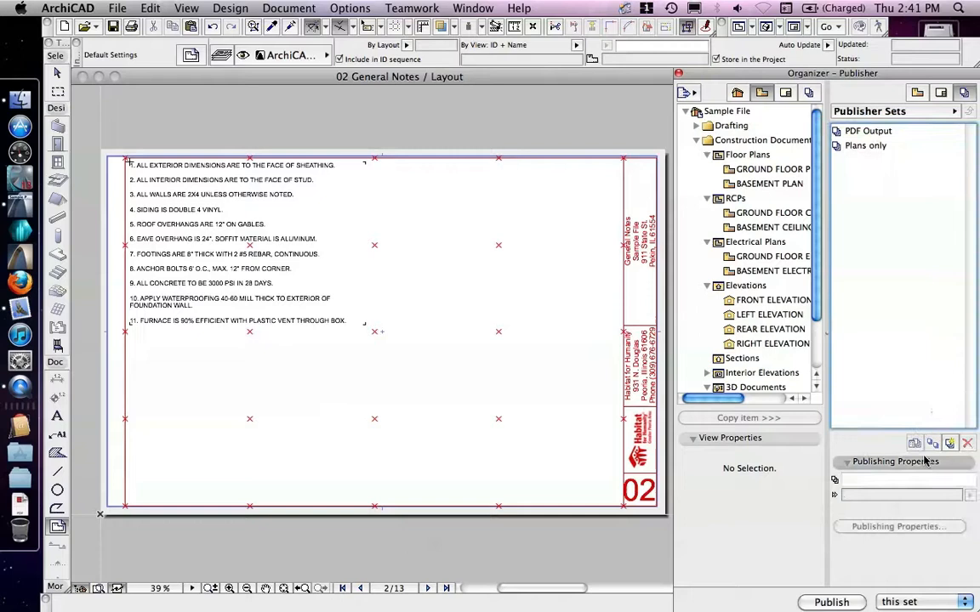
Add a publisher set called 'DWG Plans', select it and open its Publishing Properties.
{"action": "left_click", "coordinate": [949, 443]}
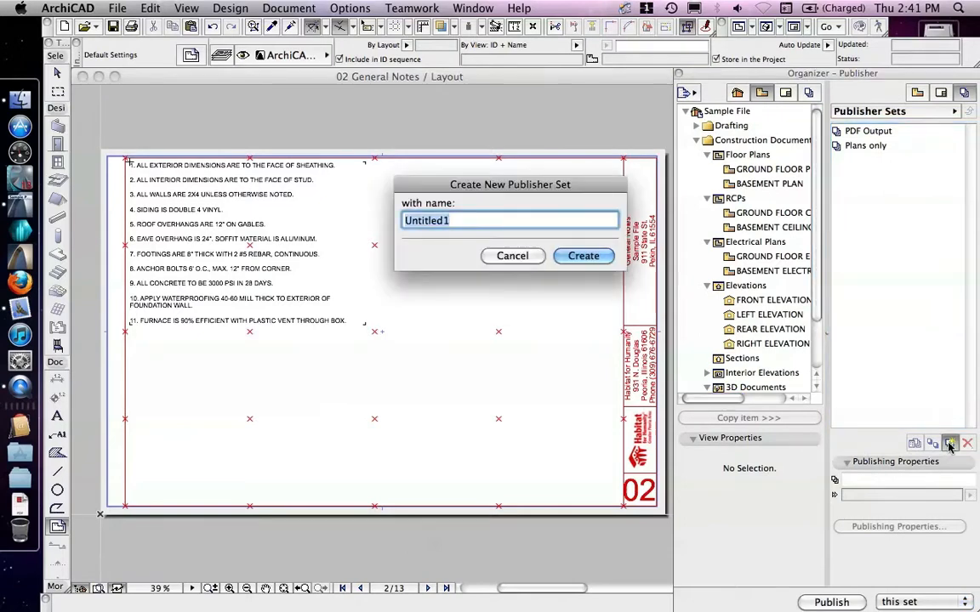
{"action": "type", "text": "DWG Plan"}
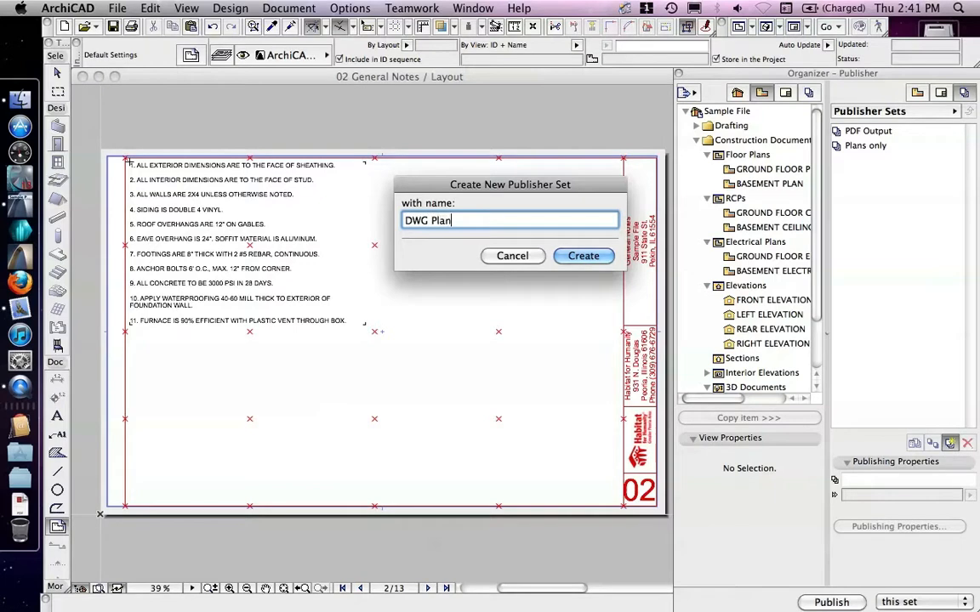
{"action": "type", "text": "s"}
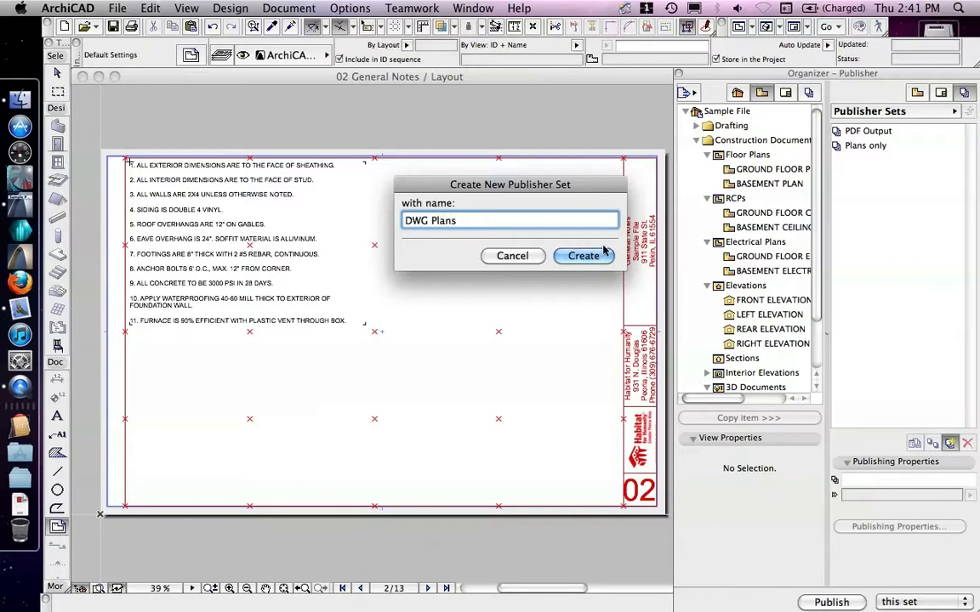
{"action": "left_click", "coordinate": [583, 256]}
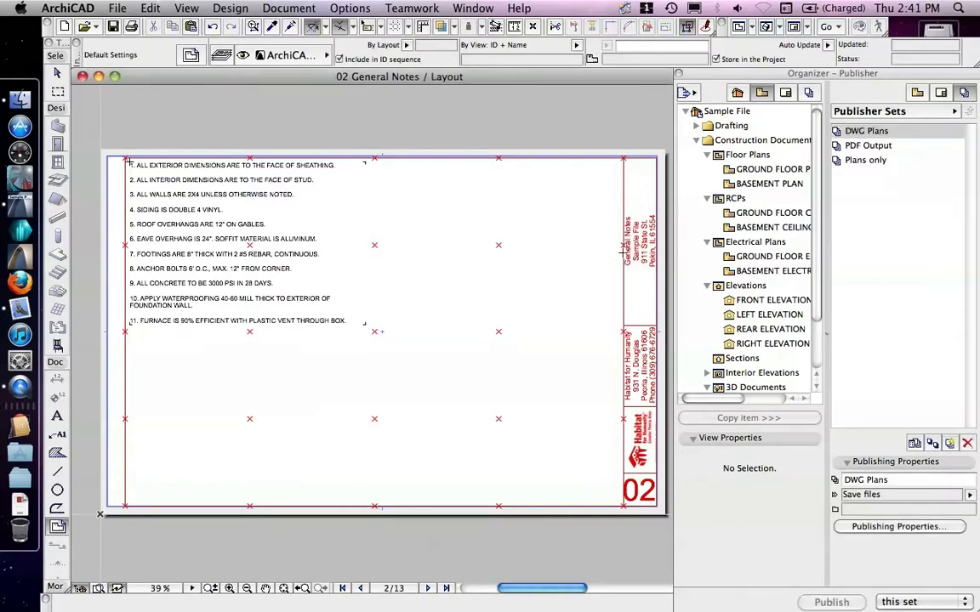
{"action": "left_click", "coordinate": [866, 130]}
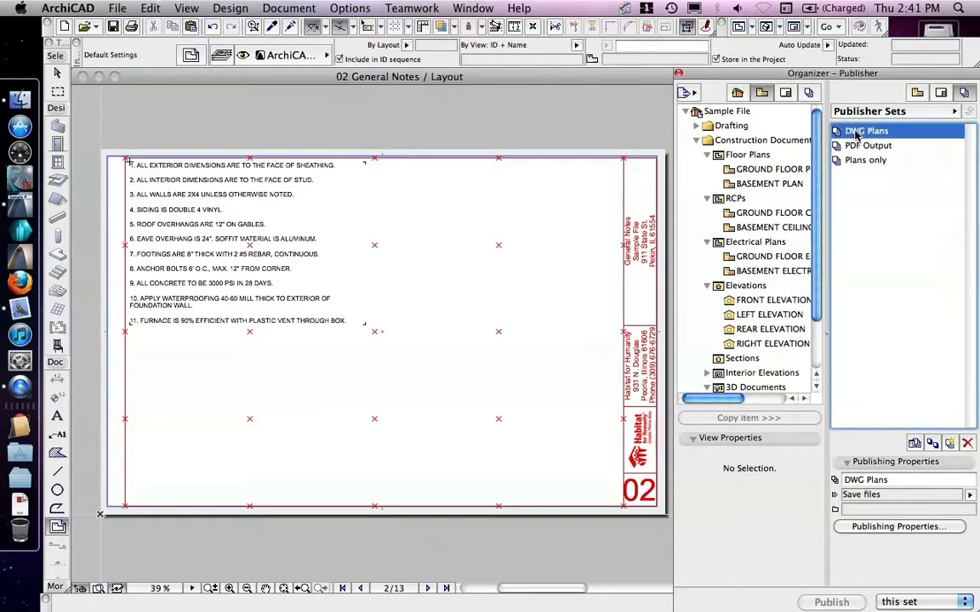
{"action": "left_click", "coordinate": [899, 526]}
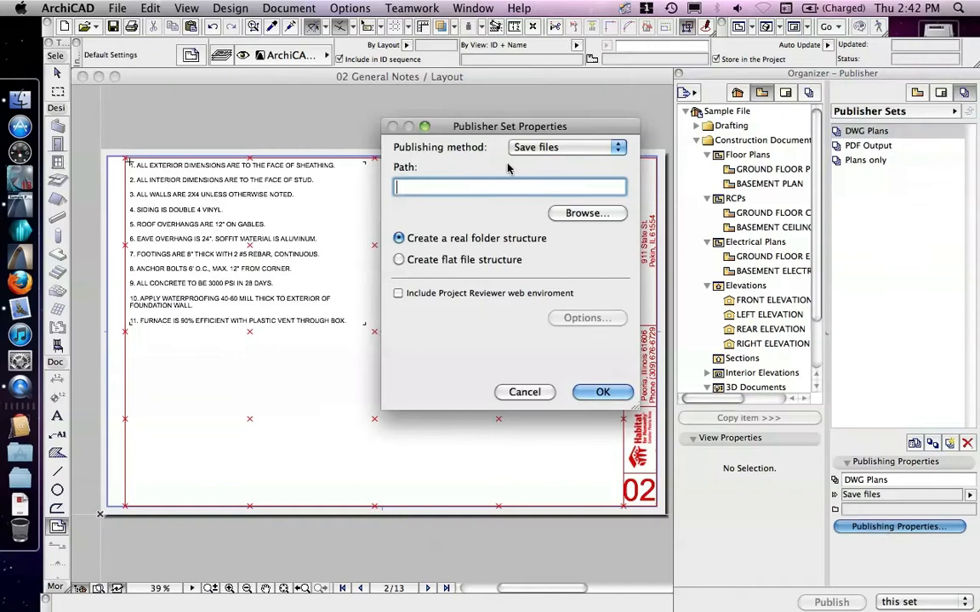
Save DWG Plans files to a newly created 'Publisher Files' folder on the Desktop.
{"action": "left_click", "coordinate": [566, 147]}
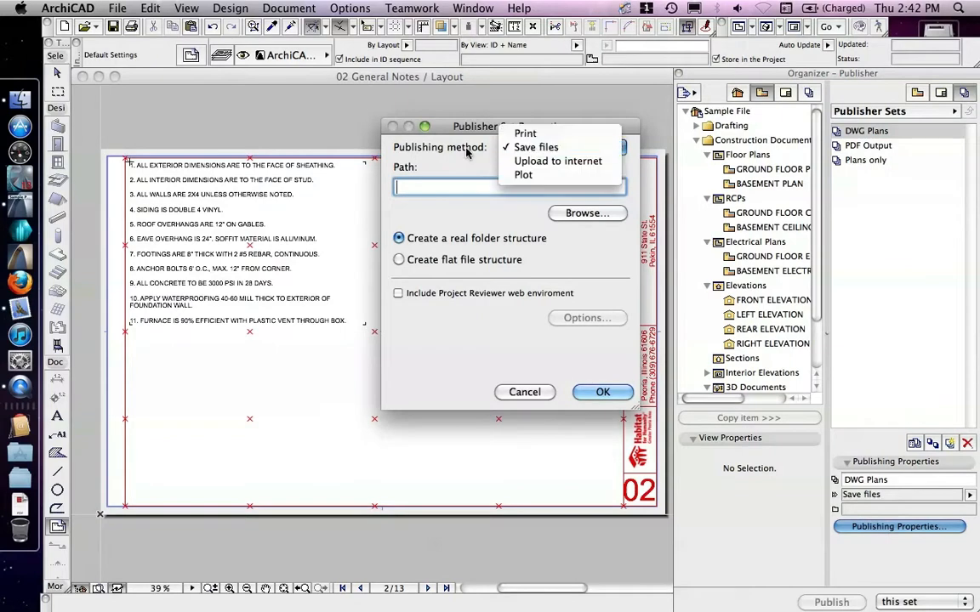
{"action": "left_click", "coordinate": [536, 147]}
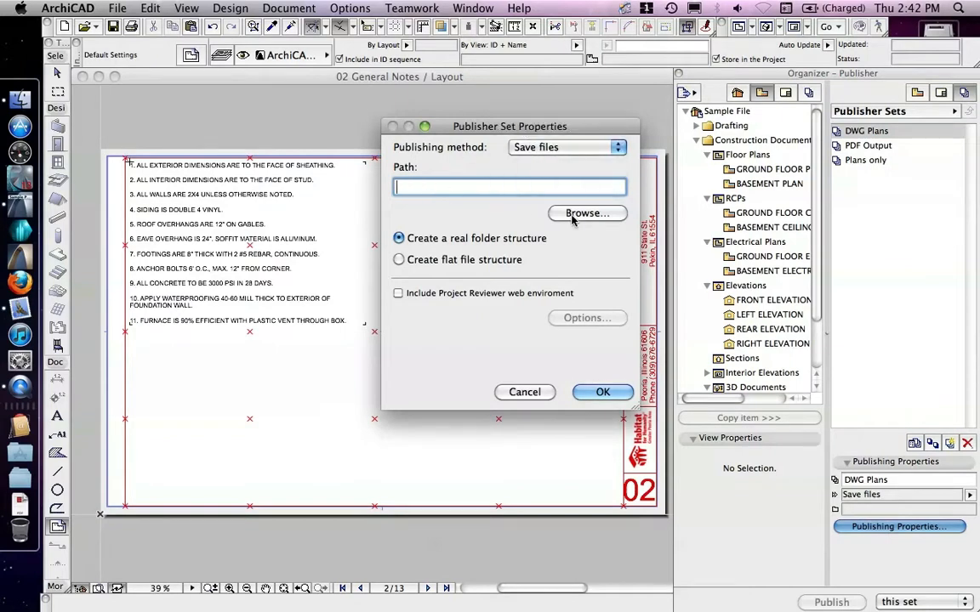
{"action": "left_click", "coordinate": [587, 214]}
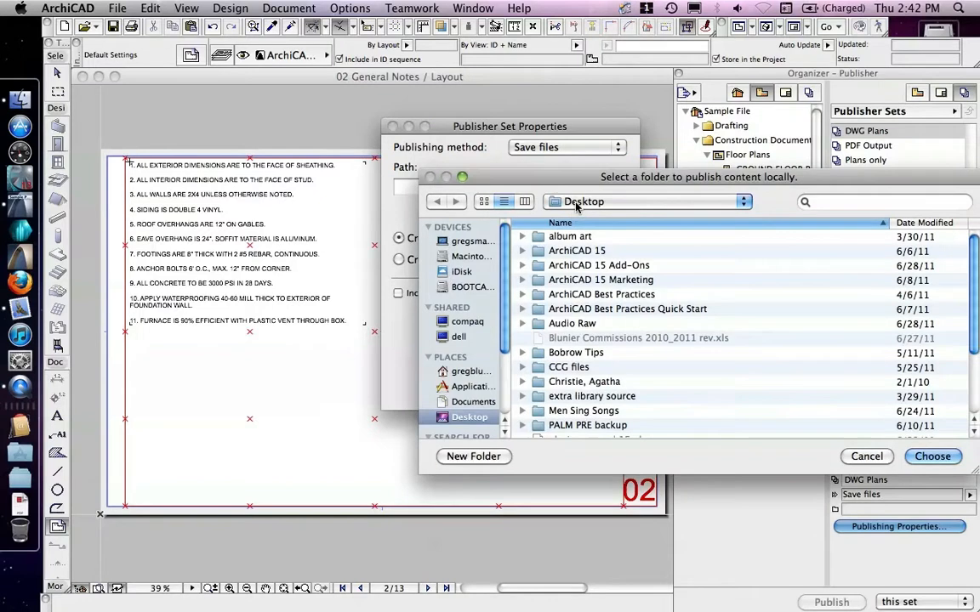
{"action": "left_click", "coordinate": [473, 457]}
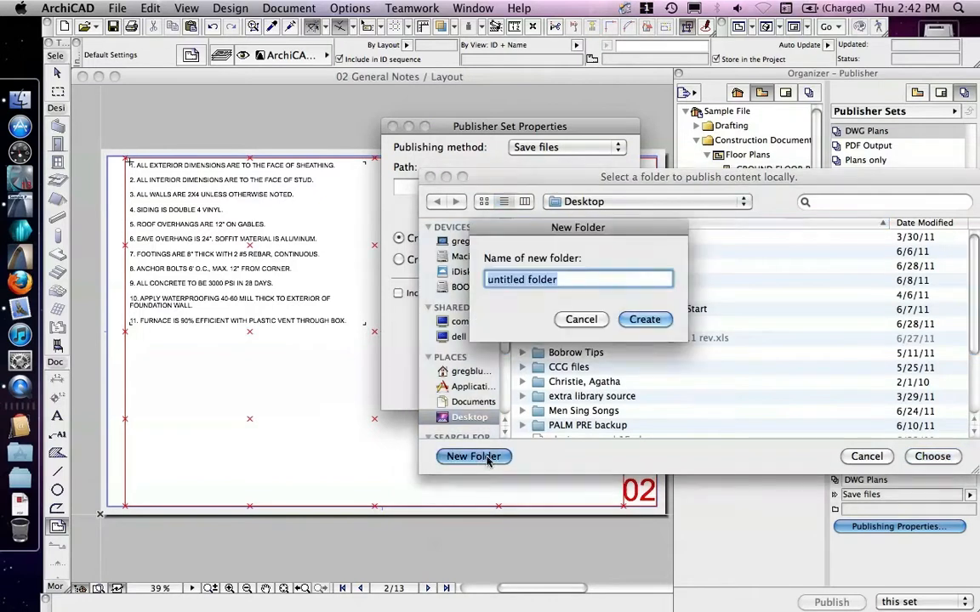
{"action": "type", "text": "Publisher Files"}
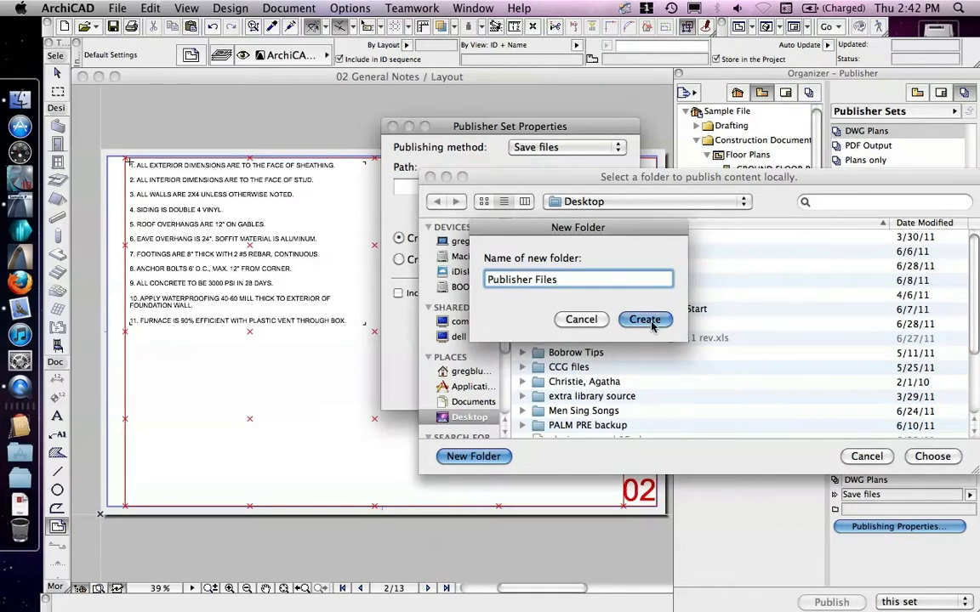
{"action": "left_click", "coordinate": [643, 319]}
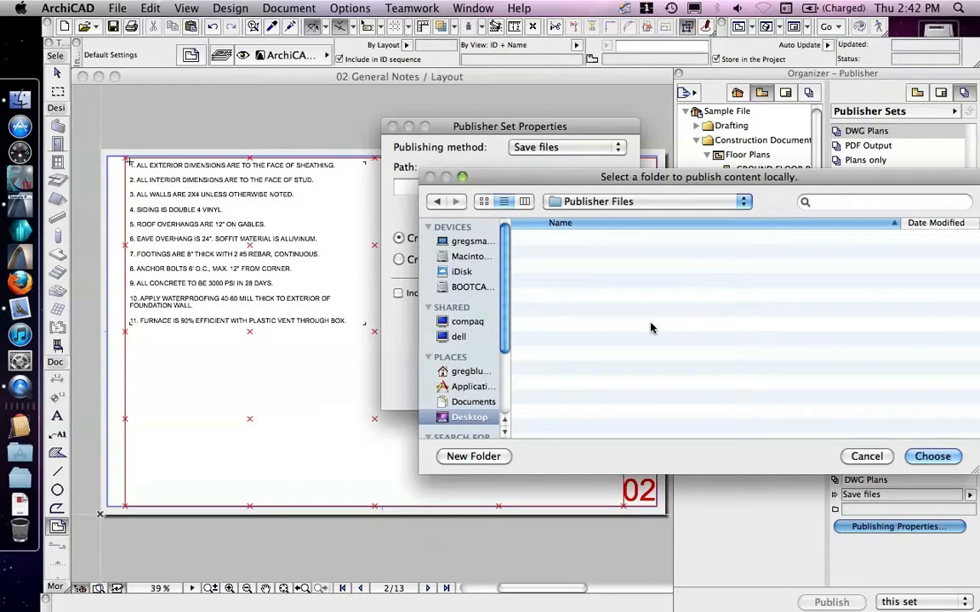
{"action": "left_click", "coordinate": [932, 457]}
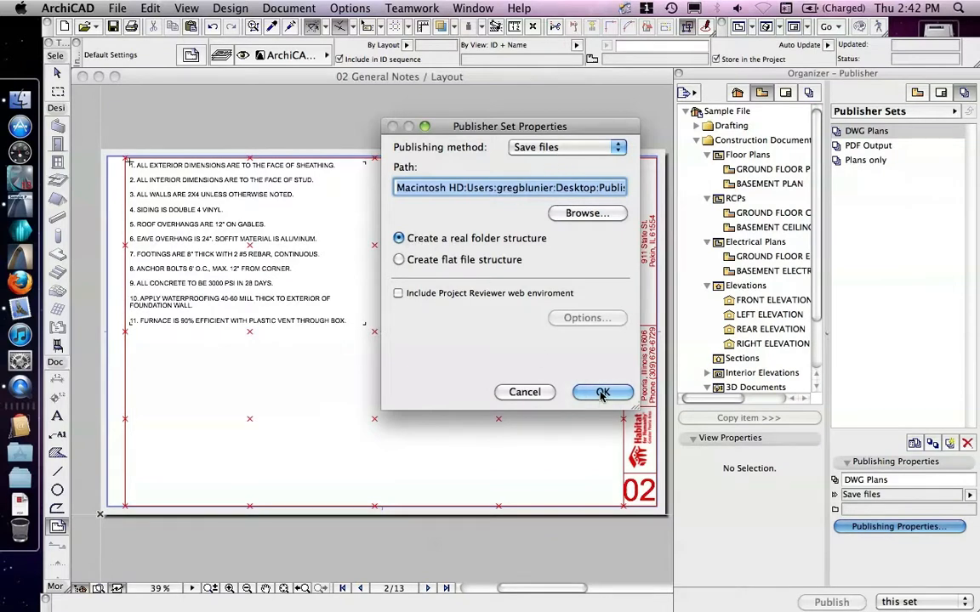
{"action": "left_click", "coordinate": [603, 392]}
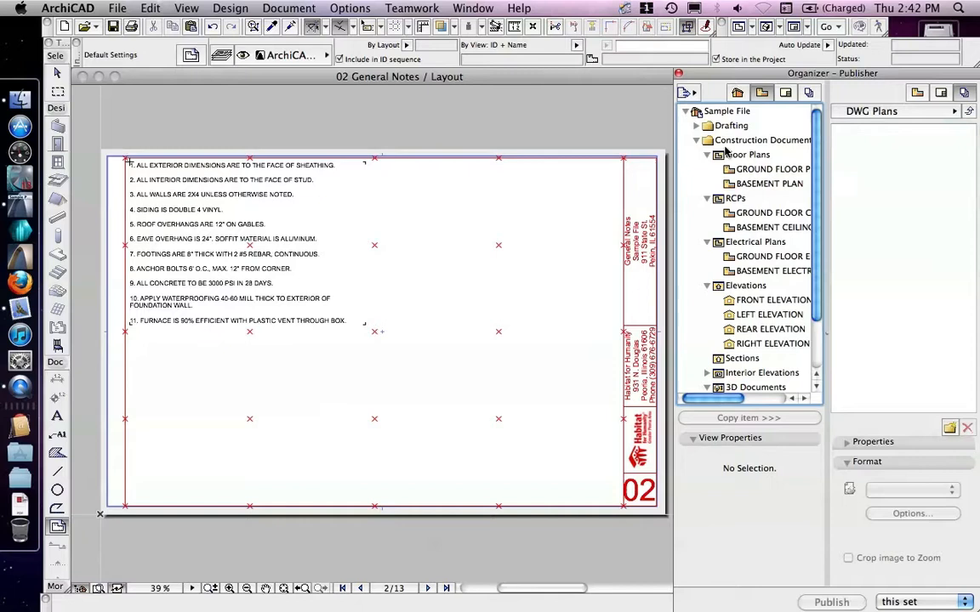
Pick GROUND FLOOR PLAN and BASEMENT PLAN from the View Map into DWG Plans.
{"action": "left_click", "coordinate": [697, 125]}
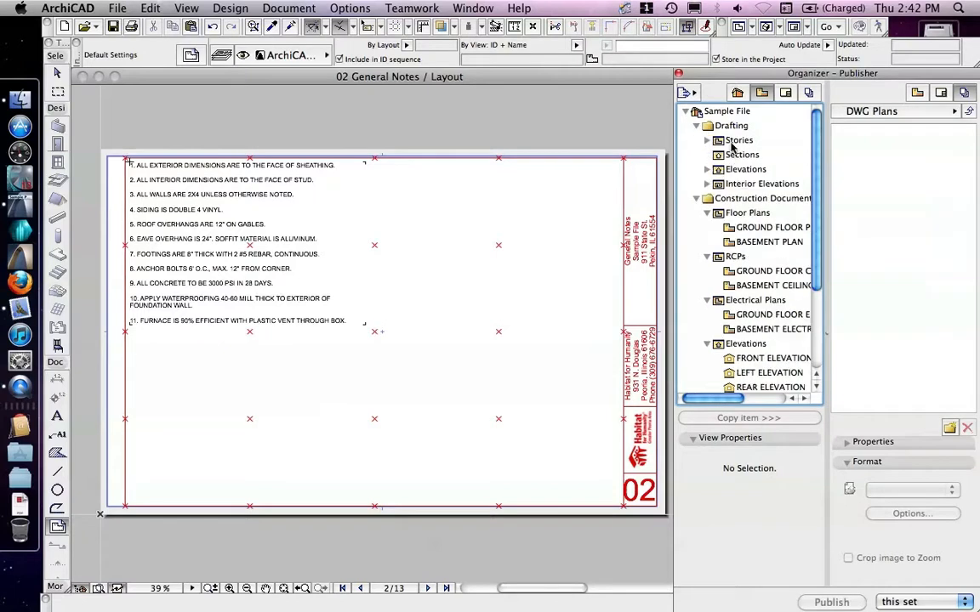
{"action": "left_click", "coordinate": [697, 125]}
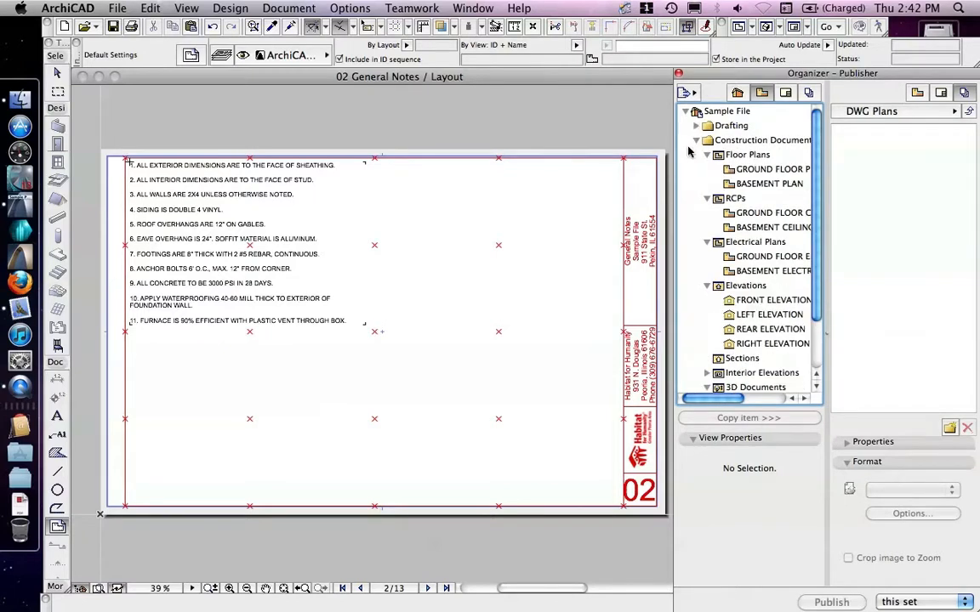
{"action": "left_click", "coordinate": [762, 140]}
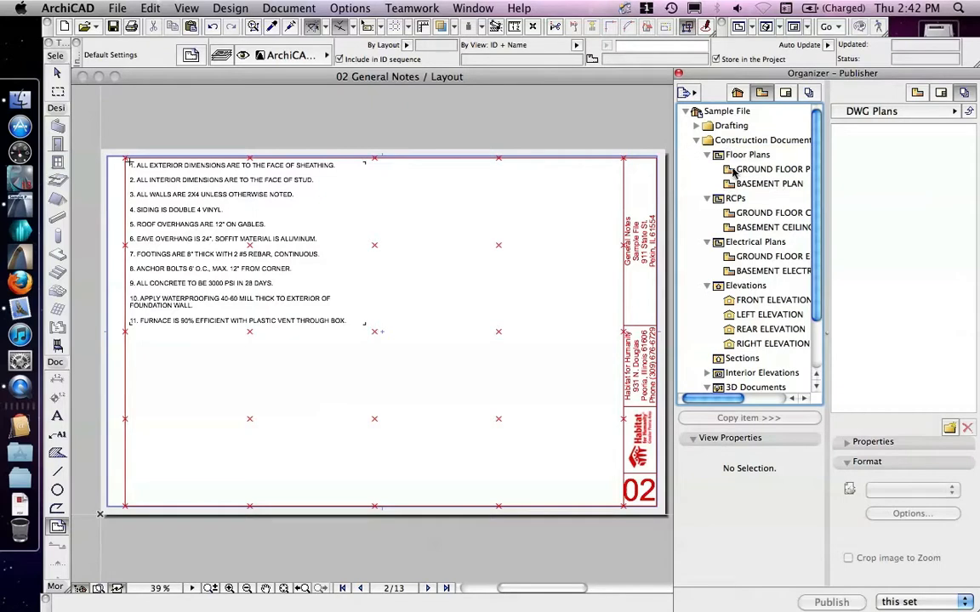
{"action": "left_click", "coordinate": [769, 168]}
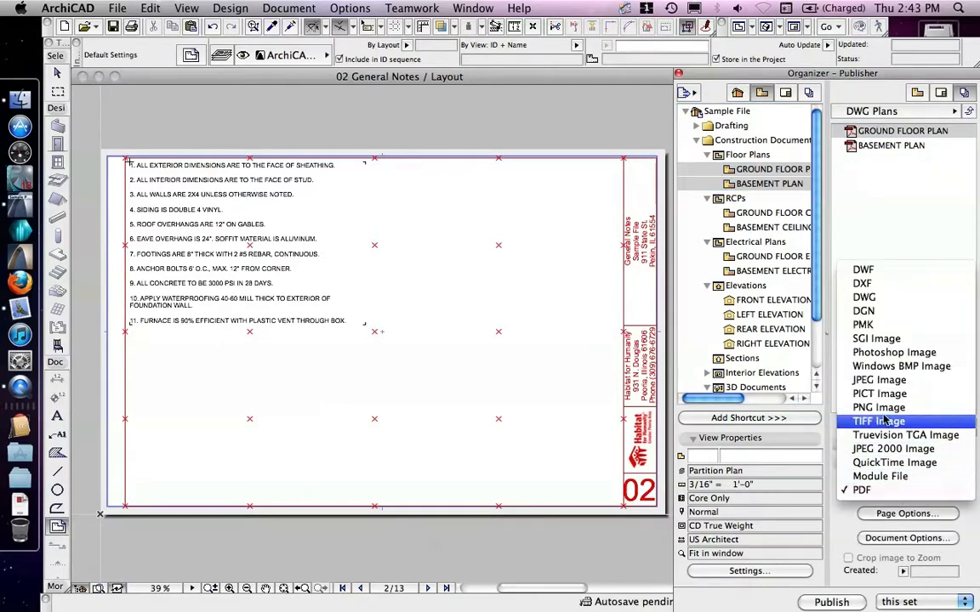
Set the Ground Floor and Basement plan items to DWG, keeping the default translator settings.
{"action": "left_click", "coordinate": [865, 297]}
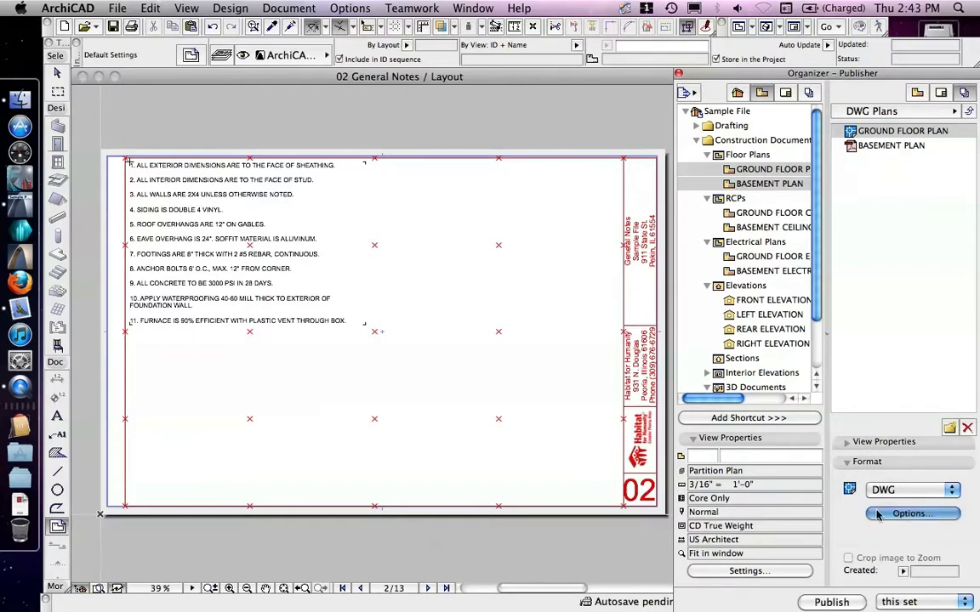
{"action": "left_click", "coordinate": [911, 513]}
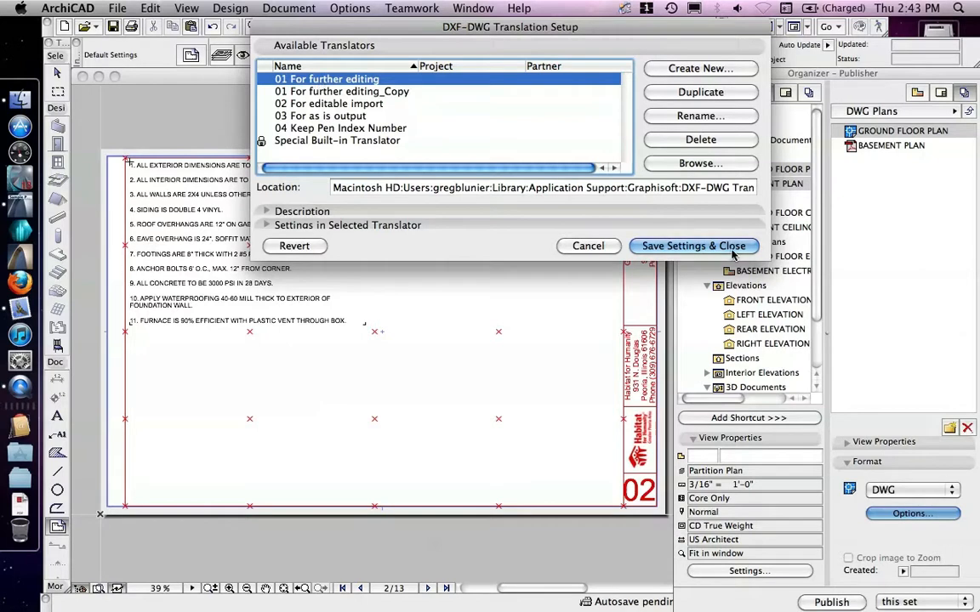
{"action": "left_click", "coordinate": [693, 246]}
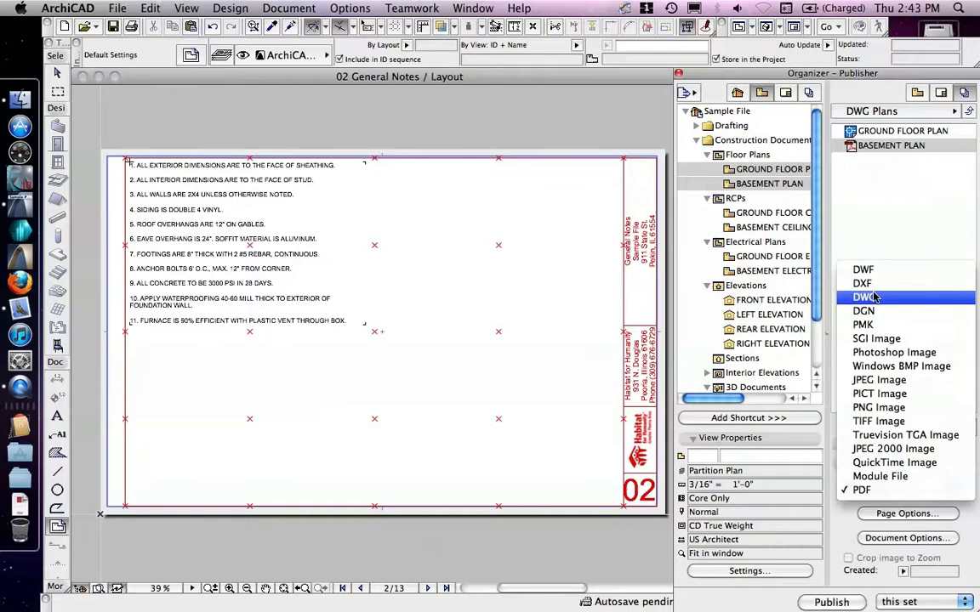
{"action": "left_click", "coordinate": [863, 297]}
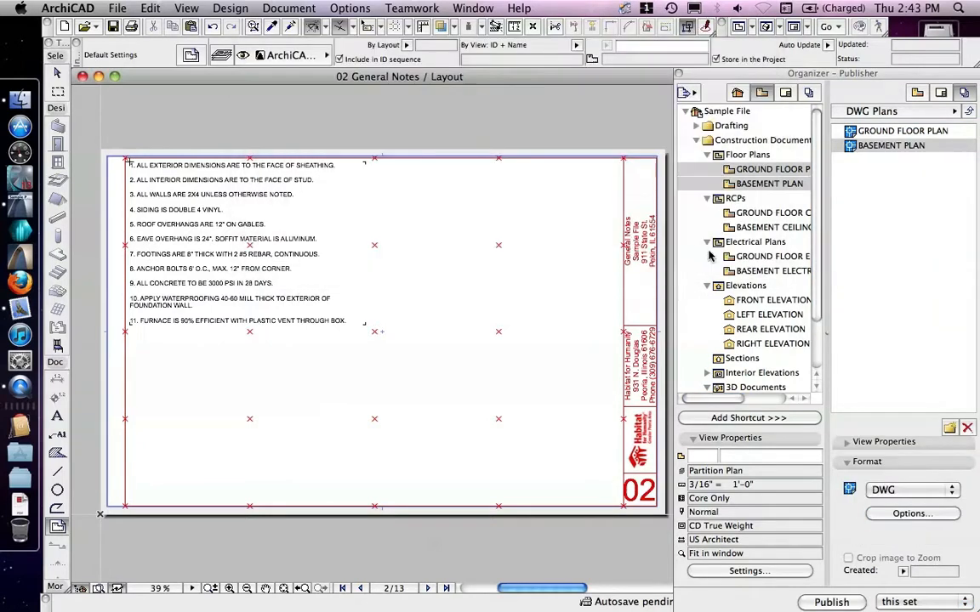
{"action": "mouse_move", "coordinate": [775, 192]}
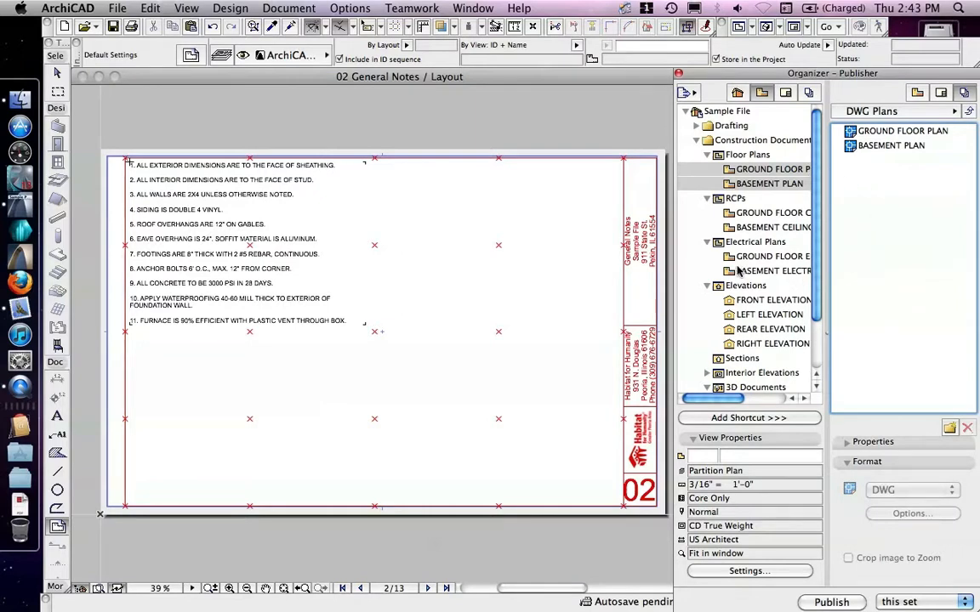
Add a folder named 'FloorPlans' to the DWG Plans set.
{"action": "left_click", "coordinate": [773, 299]}
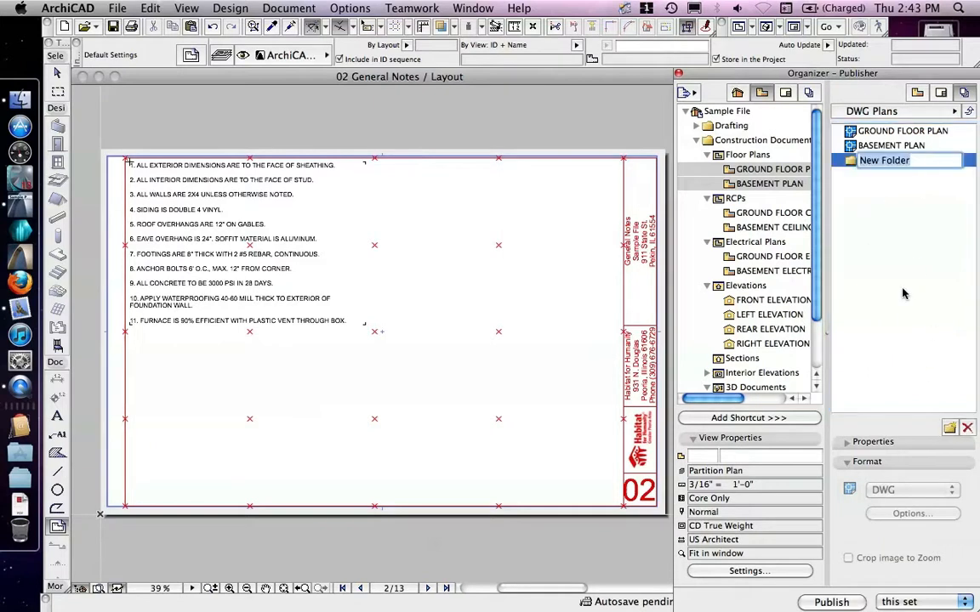
{"action": "type", "text": "F"}
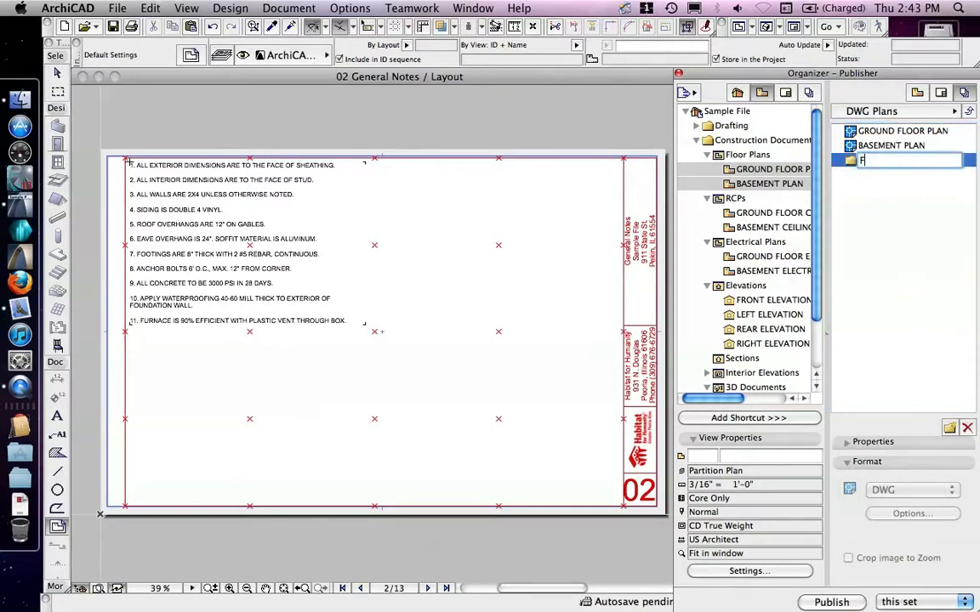
{"action": "type", "text": "lorPlans"}
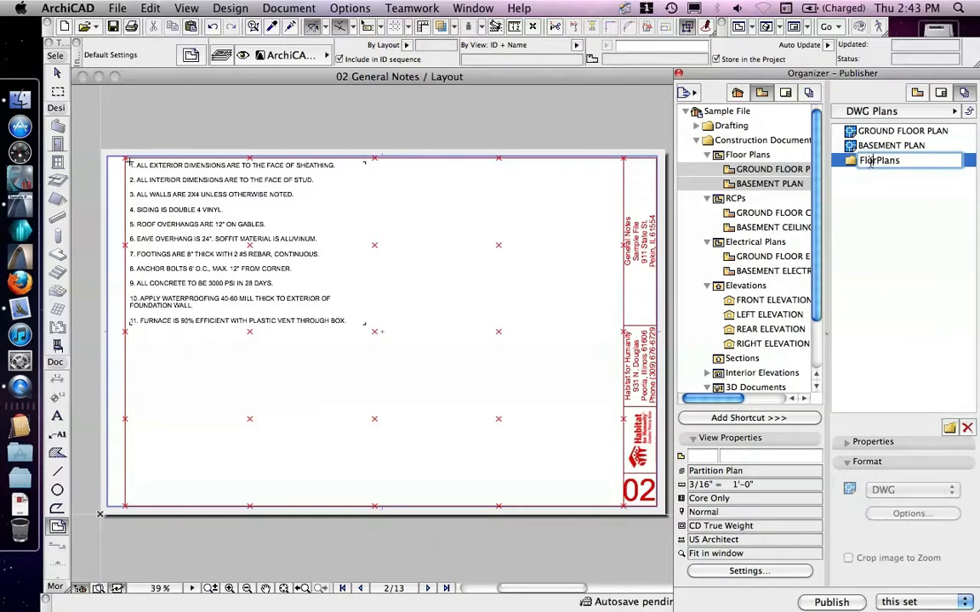
{"action": "left_click", "coordinate": [903, 130]}
{"action": "type", "text": "CeilingPlans"}
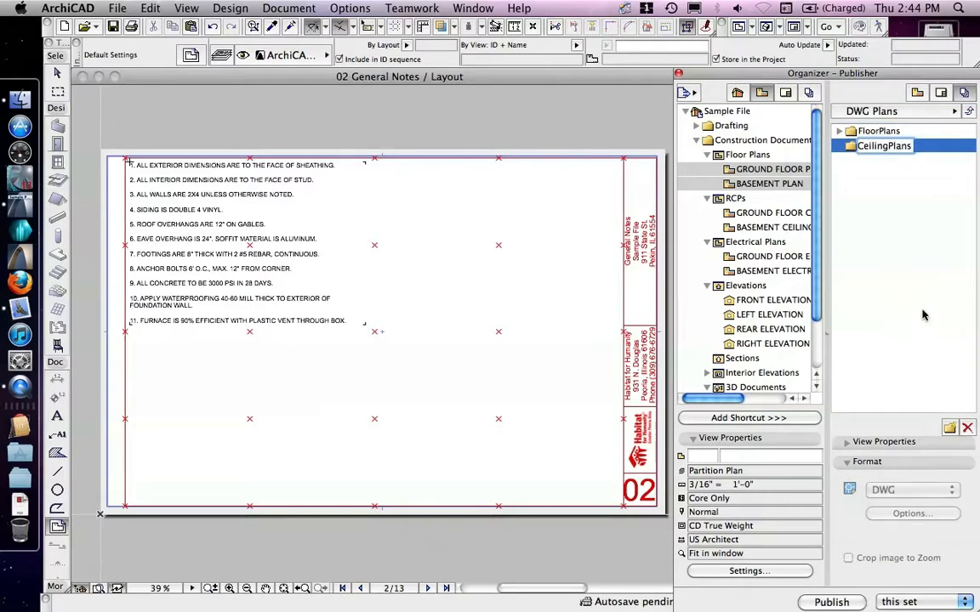
Add the ground floor and basement ceiling plans to CeilingPlans, exporting as DWG.
{"action": "left_click", "coordinate": [772, 212]}
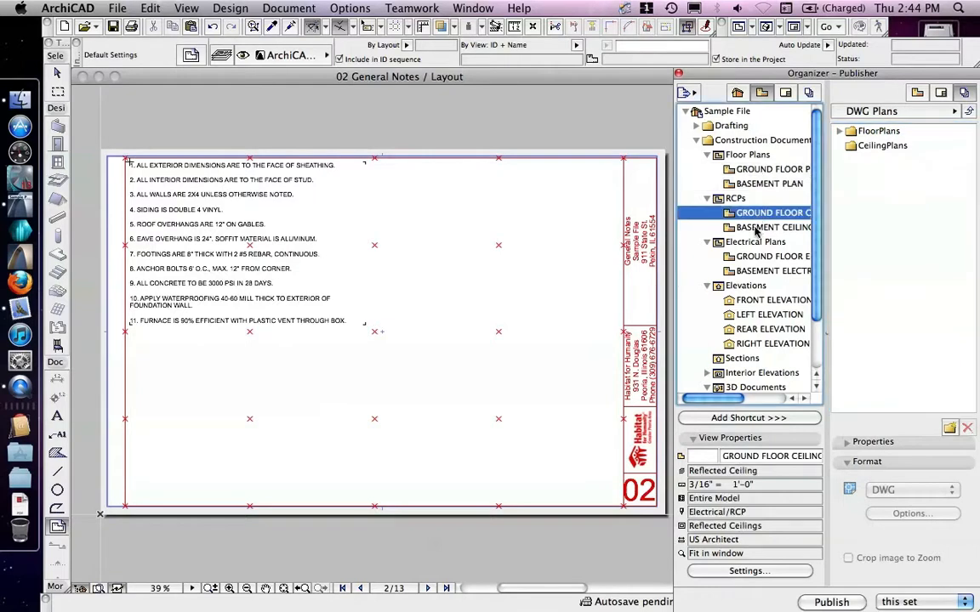
{"action": "left_click", "coordinate": [772, 227]}
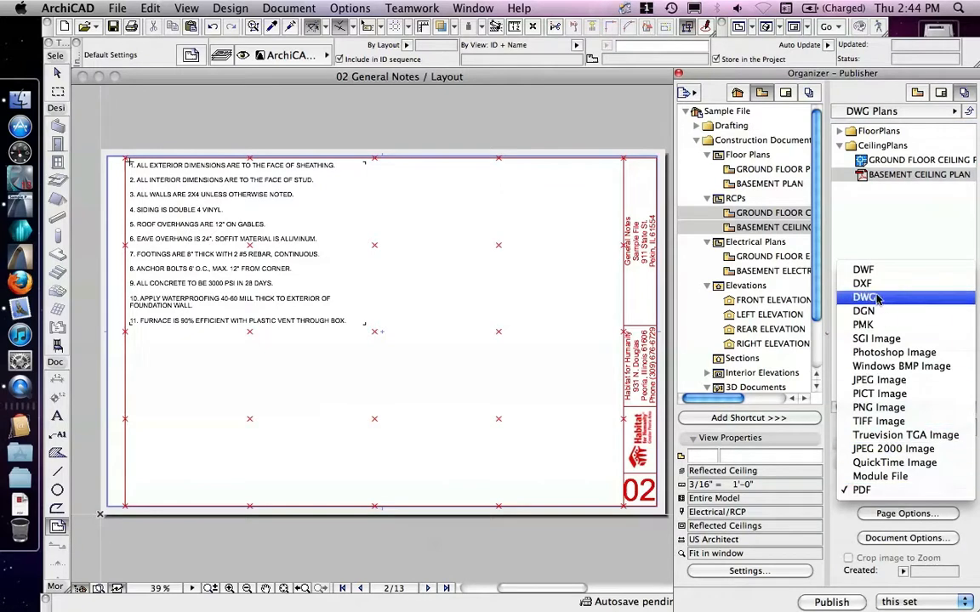
{"action": "left_click", "coordinate": [864, 297]}
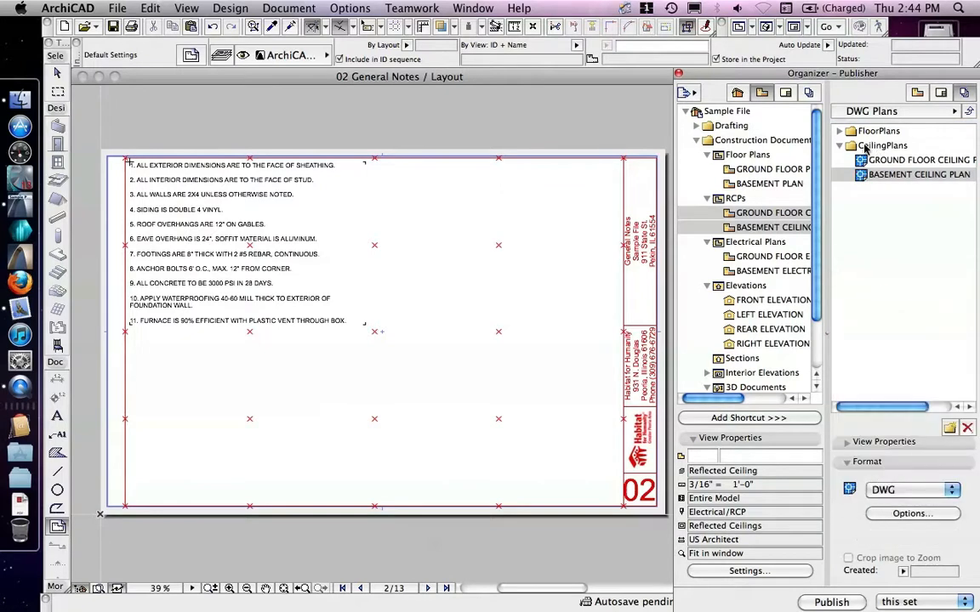
{"action": "left_click", "coordinate": [840, 145]}
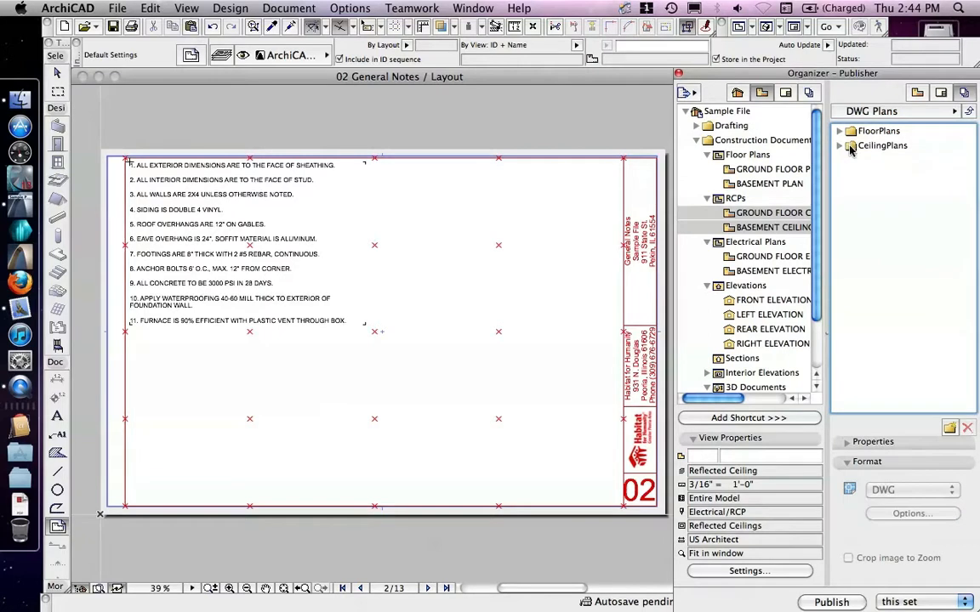
{"action": "left_click", "coordinate": [882, 145]}
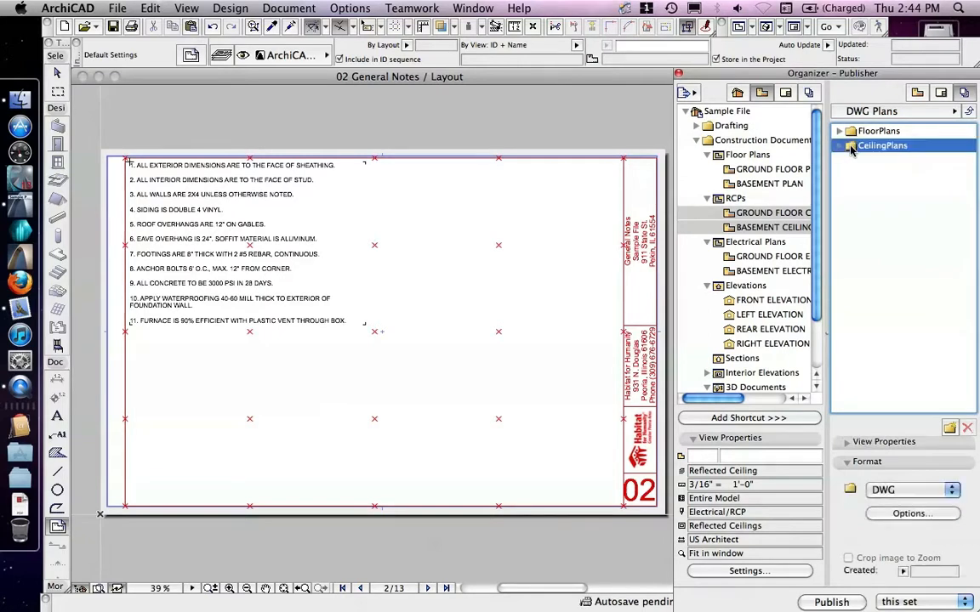
{"action": "left_click", "coordinate": [879, 130]}
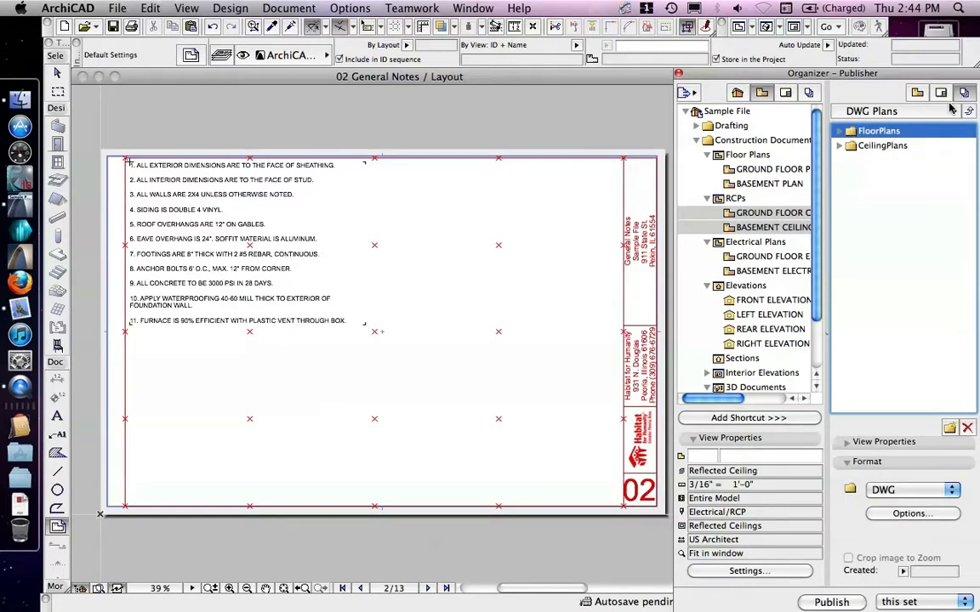
{"action": "left_click", "coordinate": [871, 112]}
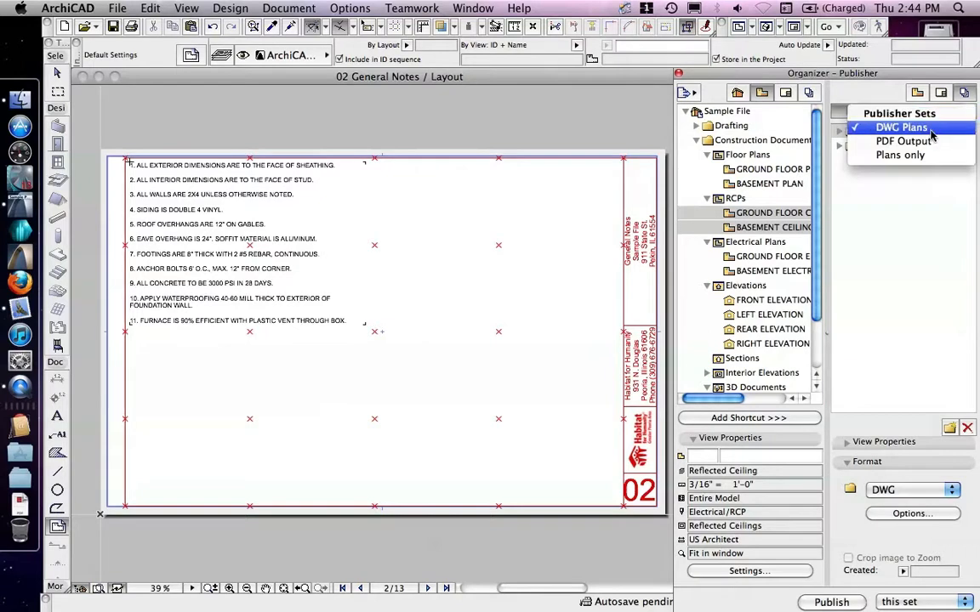
Switch to the Plans only set and select its Plan Sheets folder, merged into one PDF.
{"action": "left_click", "coordinate": [900, 155]}
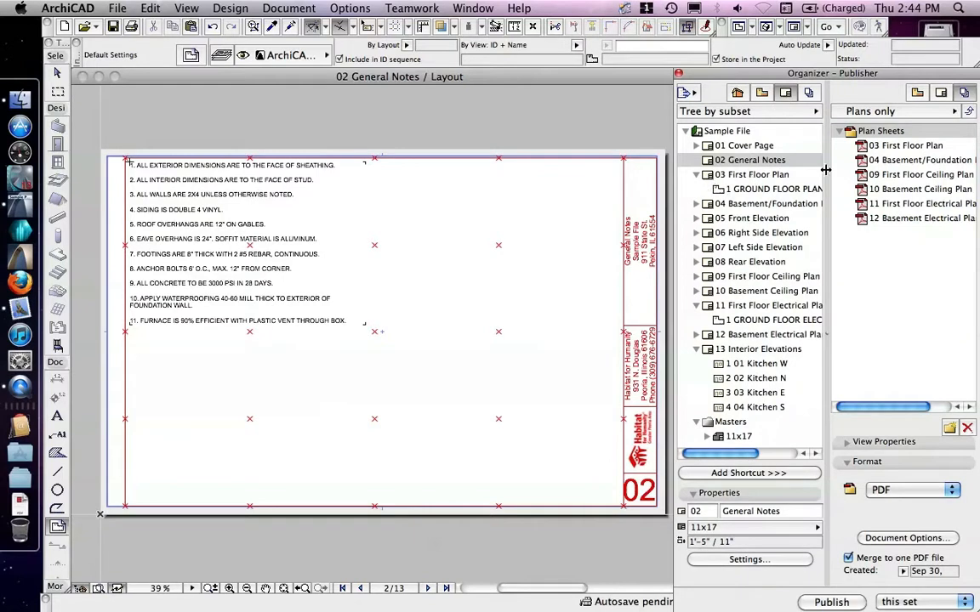
{"action": "left_click", "coordinate": [906, 144]}
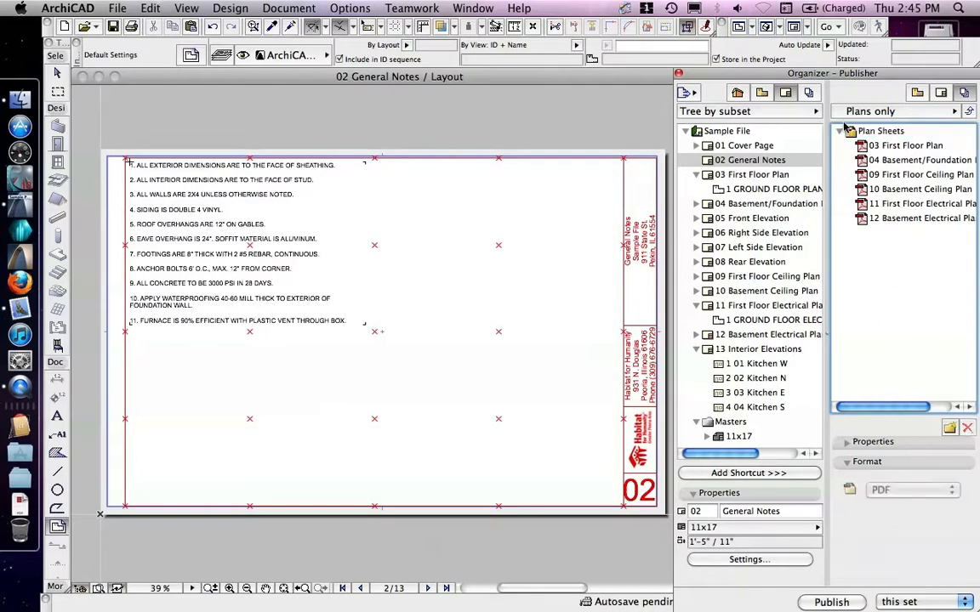
{"action": "left_click", "coordinate": [880, 130]}
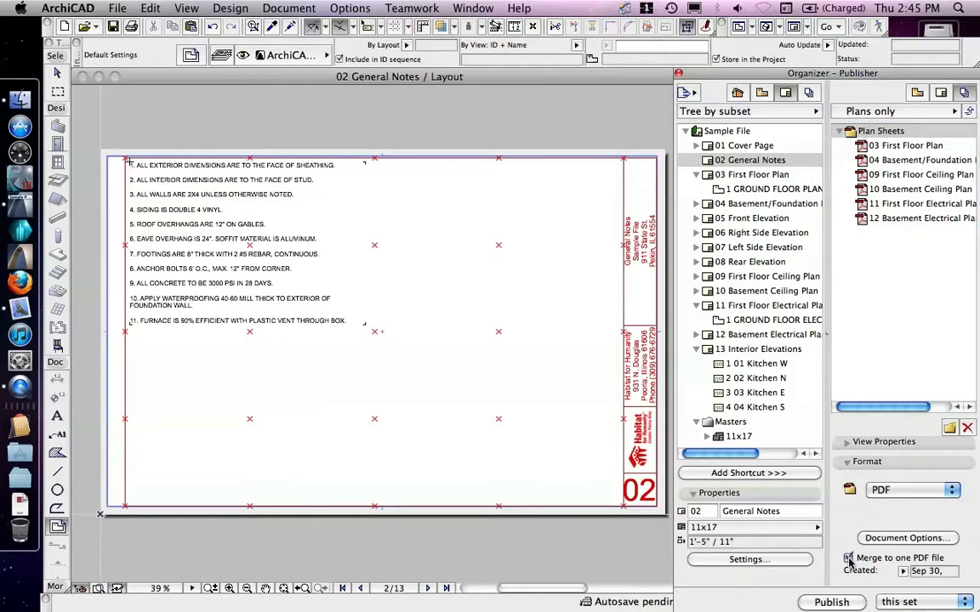
{"action": "left_click", "coordinate": [897, 111]}
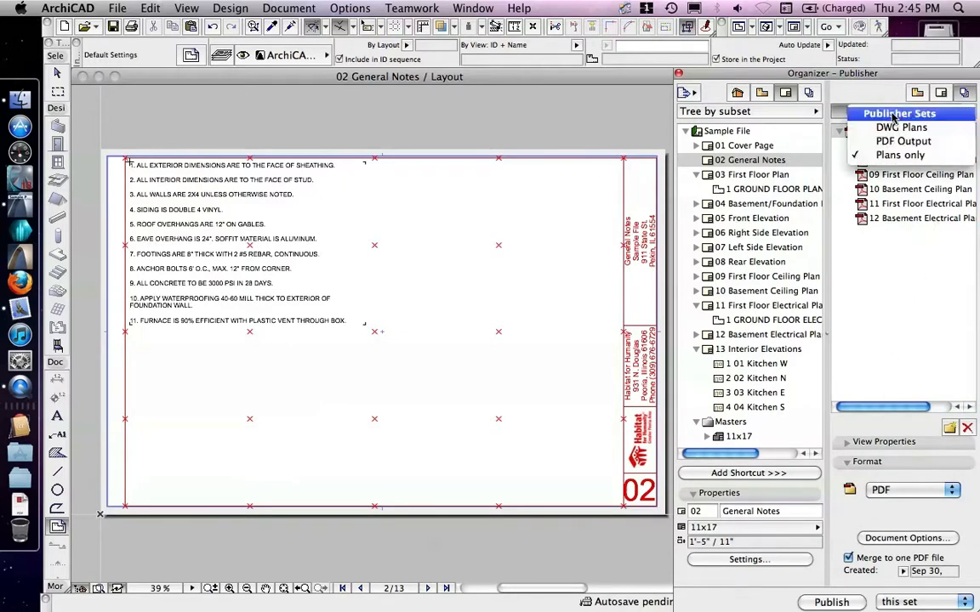
In PDF Output, uncheck Merge to one PDF file, then return to Plans only.
{"action": "left_click", "coordinate": [903, 141]}
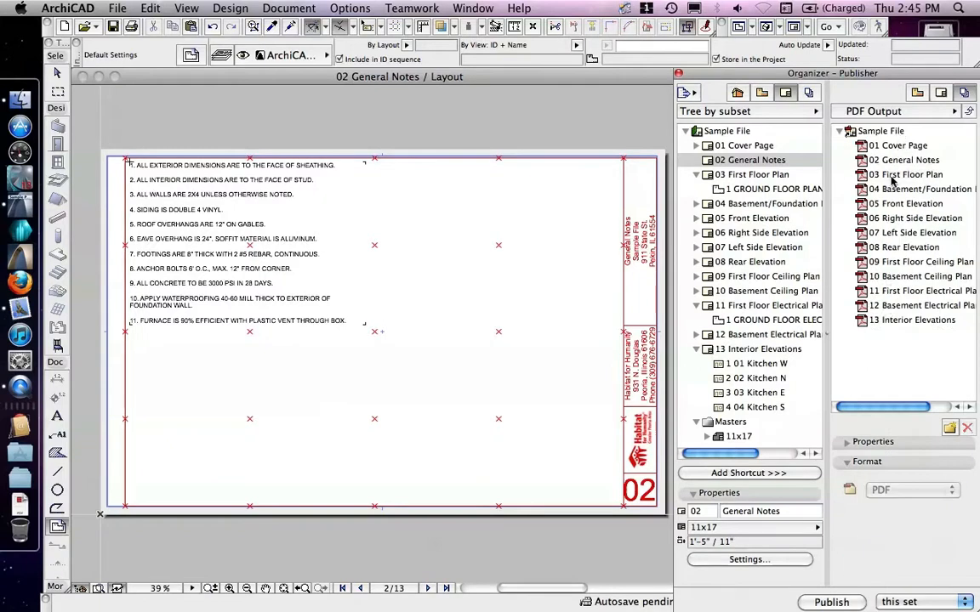
{"action": "mouse_move", "coordinate": [876, 153]}
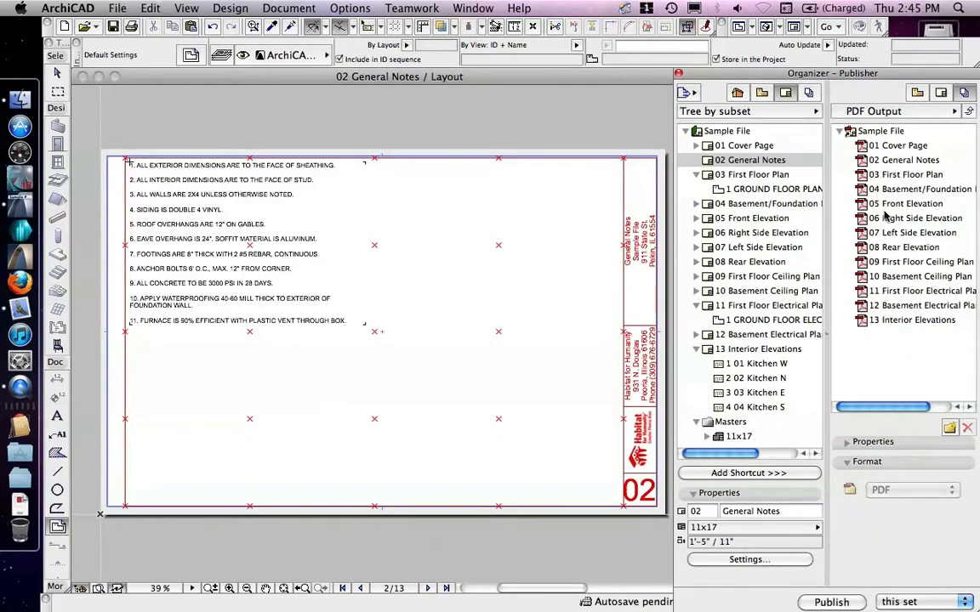
{"action": "left_click", "coordinate": [880, 130]}
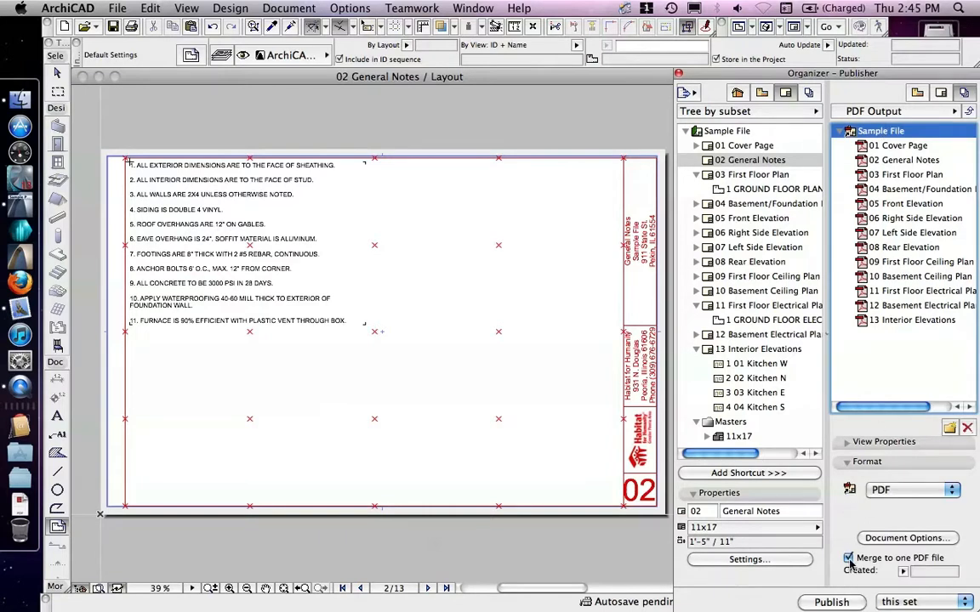
{"action": "left_click", "coordinate": [848, 558]}
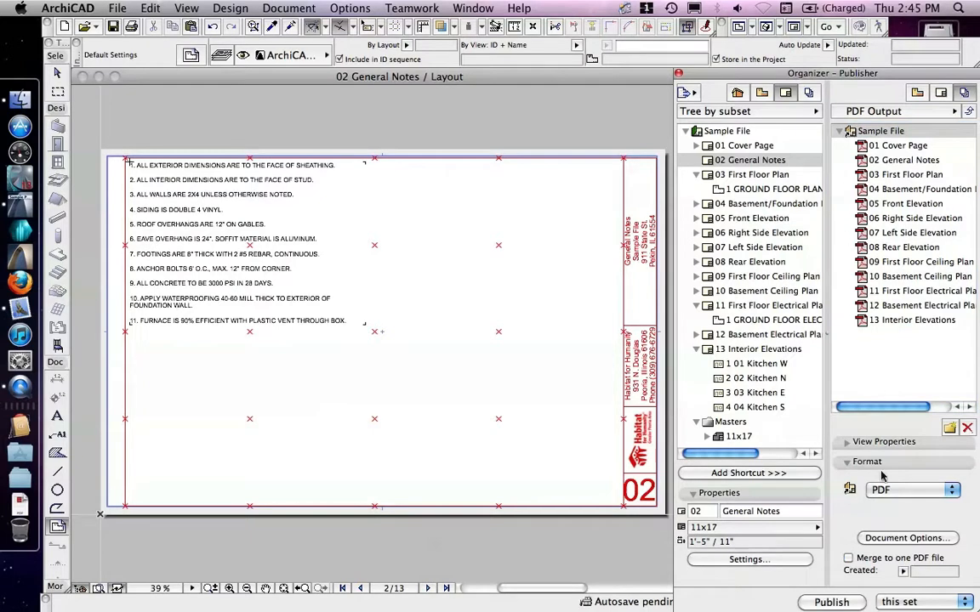
{"action": "mouse_move", "coordinate": [722, 130]}
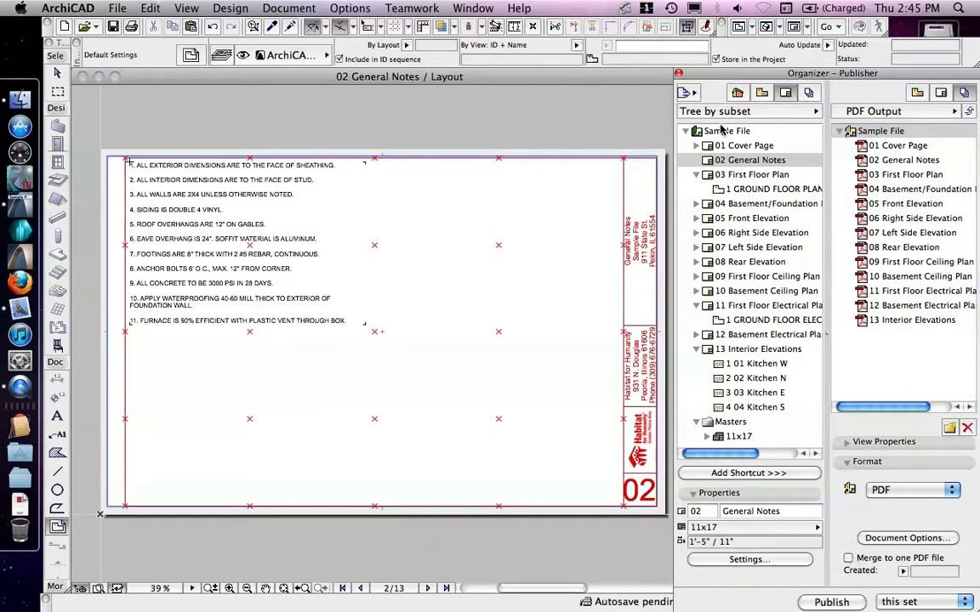
{"action": "left_click", "coordinate": [727, 130]}
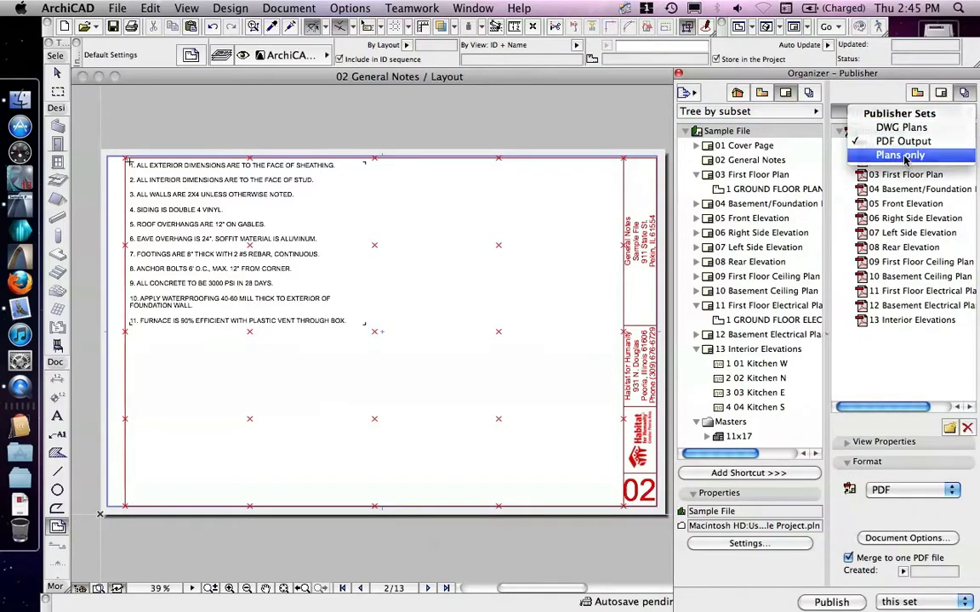
{"action": "left_click", "coordinate": [900, 154]}
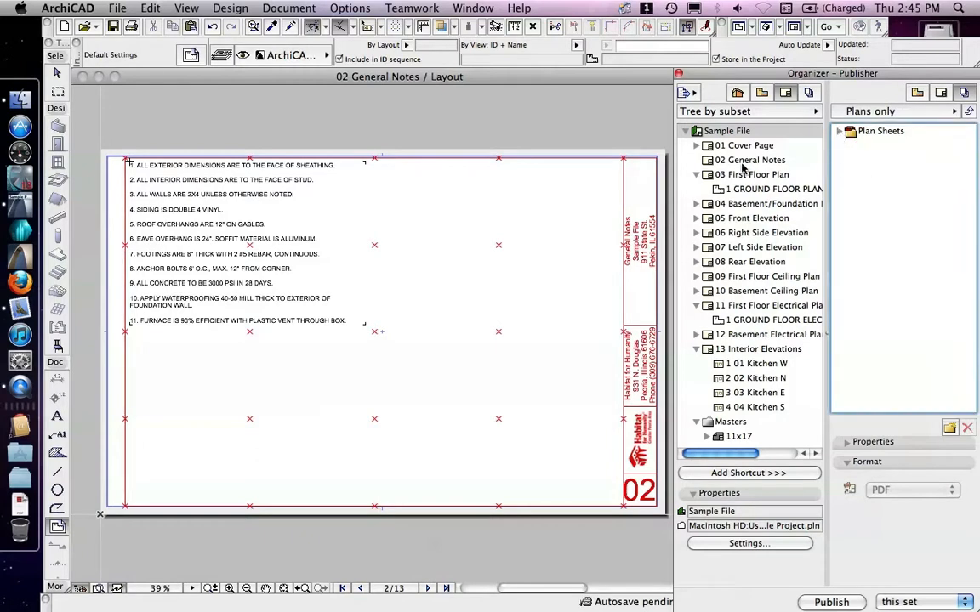
{"action": "mouse_move", "coordinate": [703, 266]}
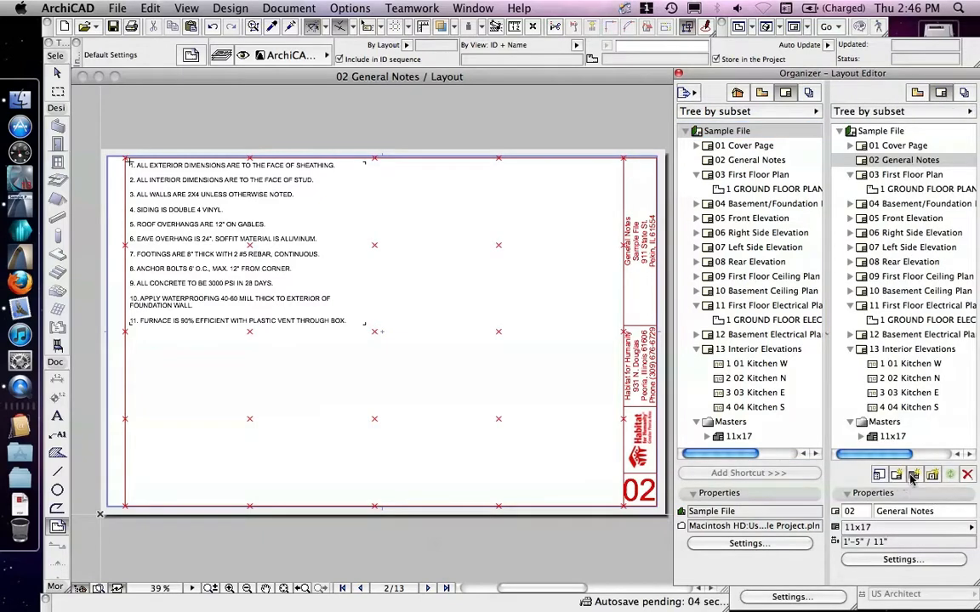
Add a default-named subset to the layout book, then move layouts out and delete it.
{"action": "left_click", "coordinate": [913, 475]}
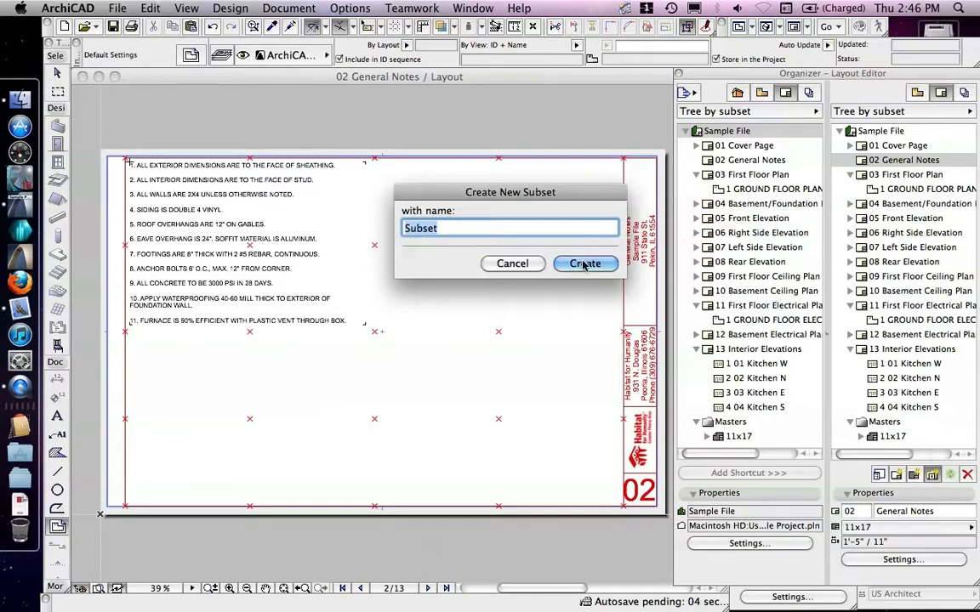
{"action": "left_click", "coordinate": [585, 264]}
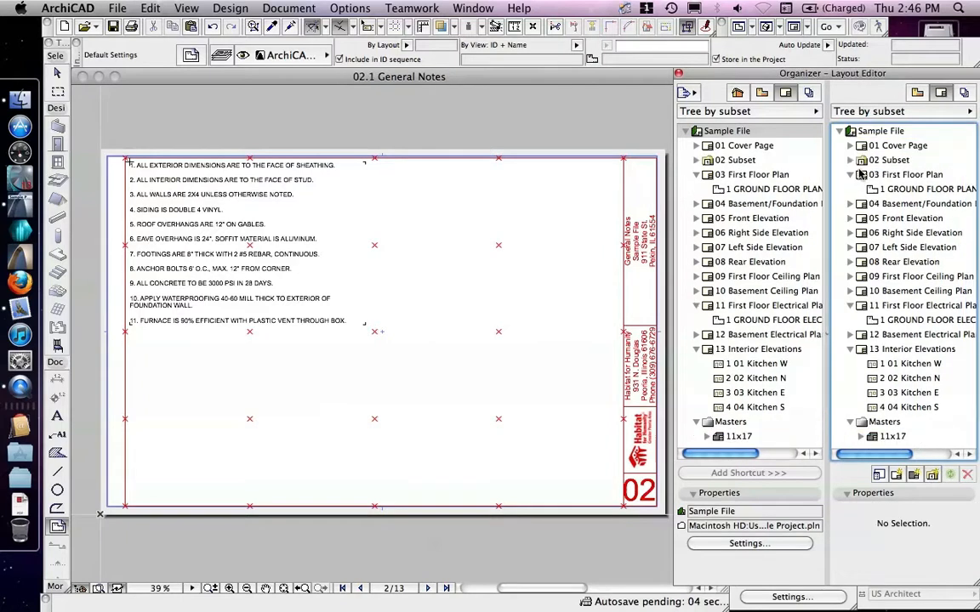
{"action": "left_click", "coordinate": [360, 588]}
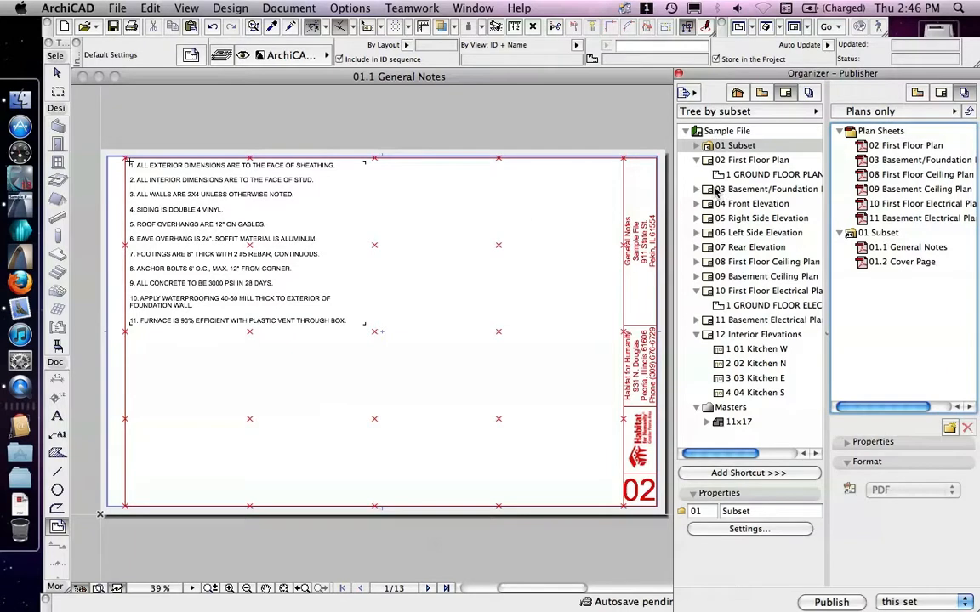
{"action": "left_click", "coordinate": [697, 145]}
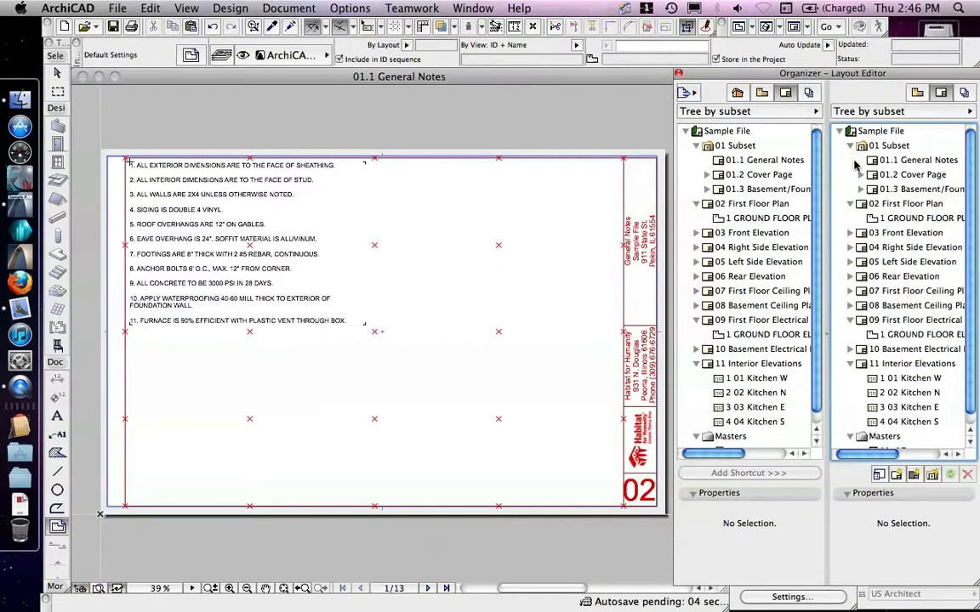
{"action": "left_click", "coordinate": [913, 175]}
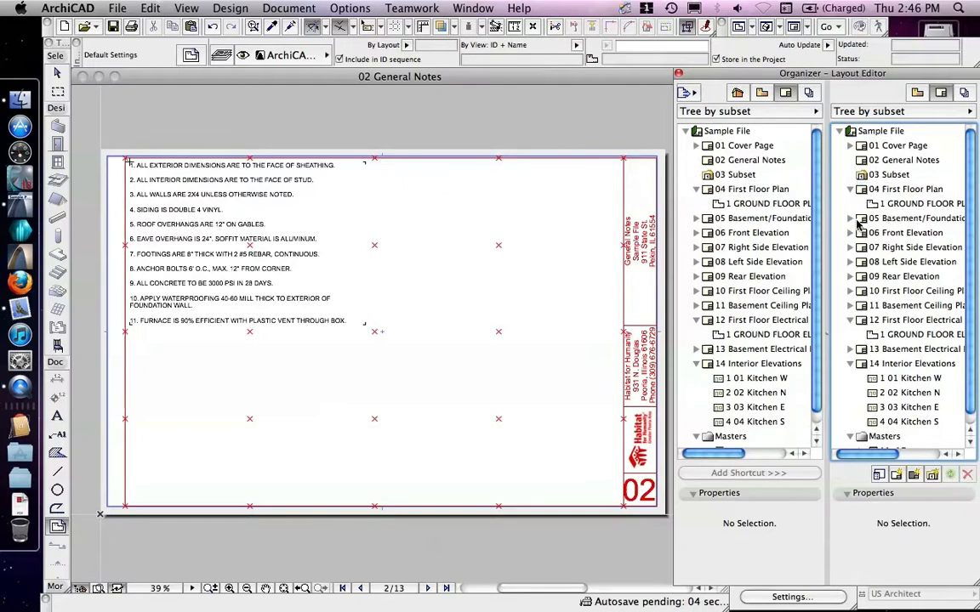
{"action": "left_click", "coordinate": [888, 175]}
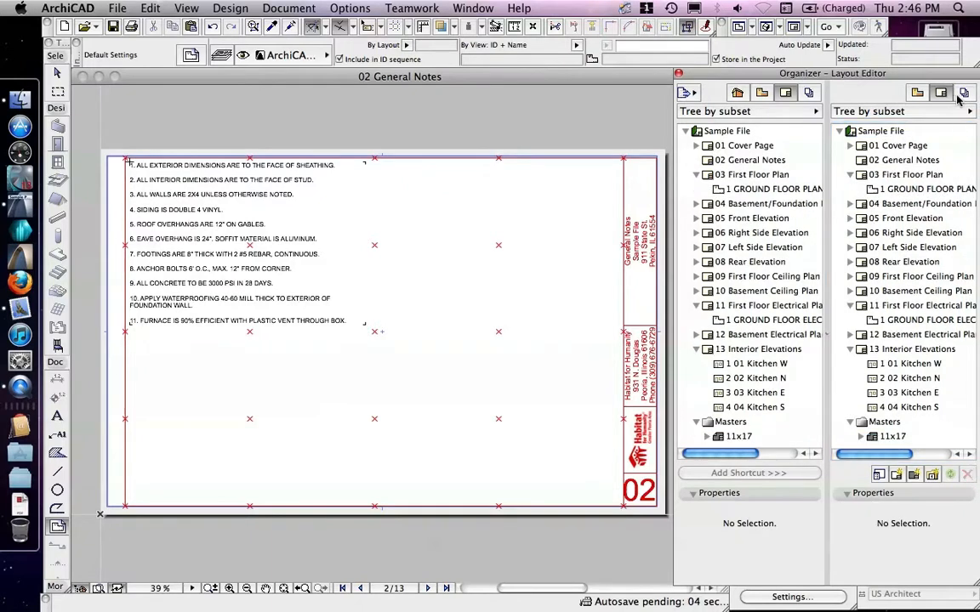
Switch the Organizer to Publisher Sets and review the DWG Plans and PDF Output settings.
{"action": "left_click", "coordinate": [963, 92]}
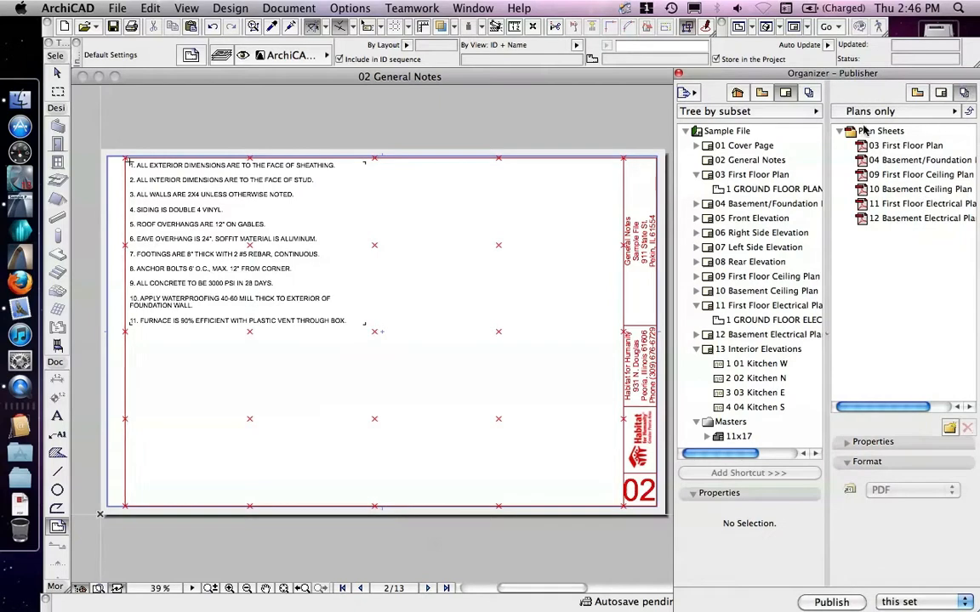
{"action": "left_click", "coordinate": [897, 110]}
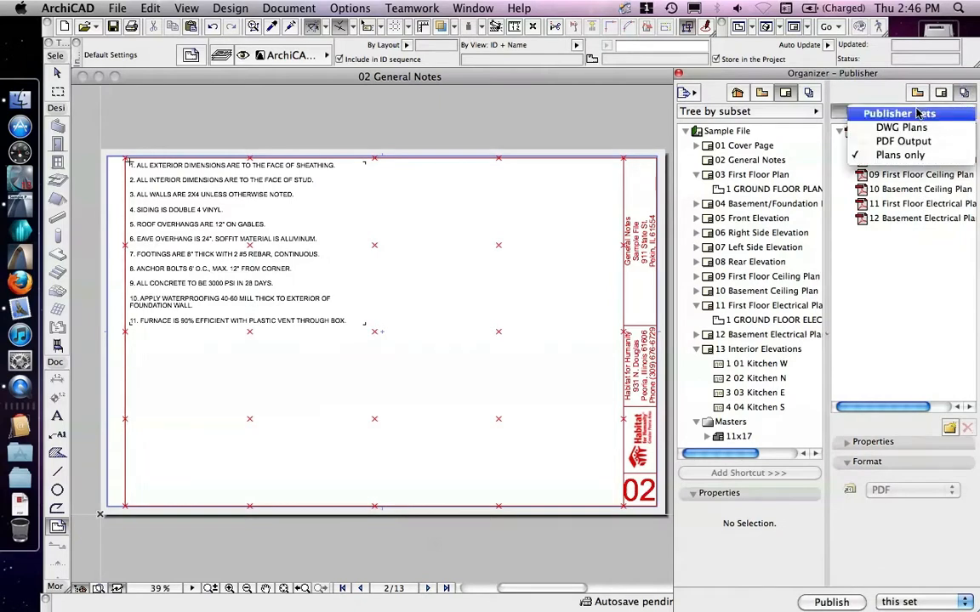
{"action": "mouse_move", "coordinate": [904, 142]}
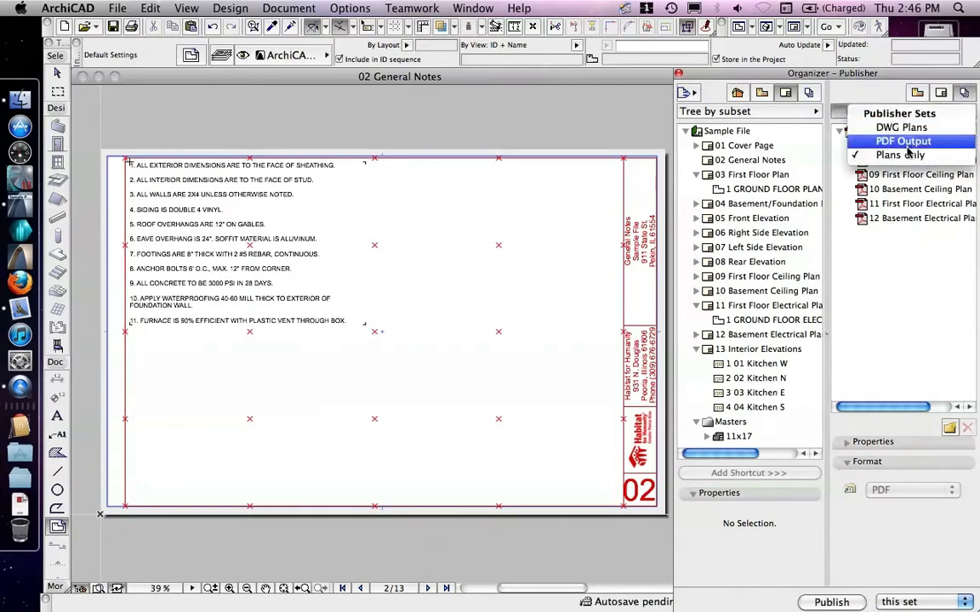
{"action": "left_click", "coordinate": [900, 154]}
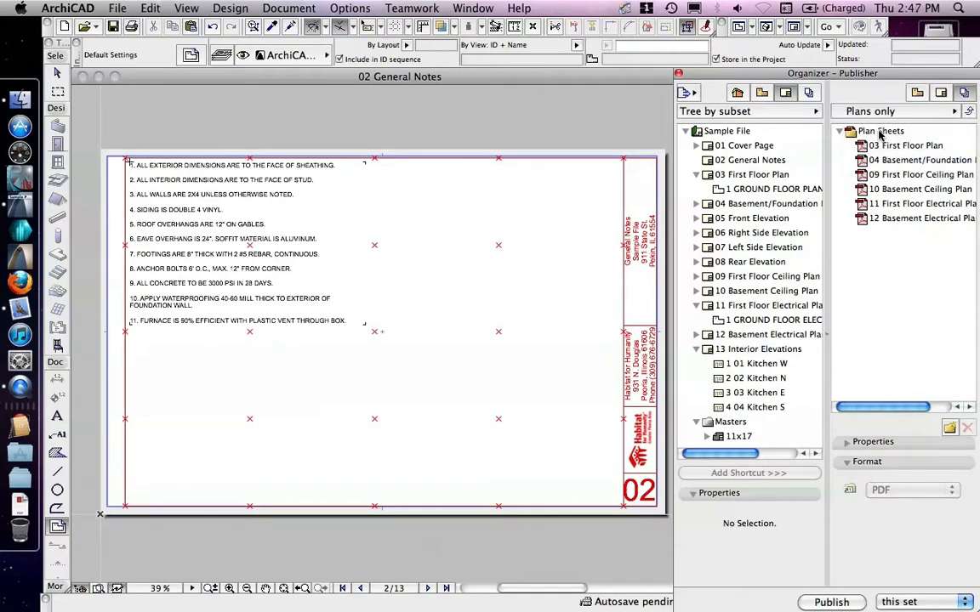
{"action": "left_click", "coordinate": [880, 131]}
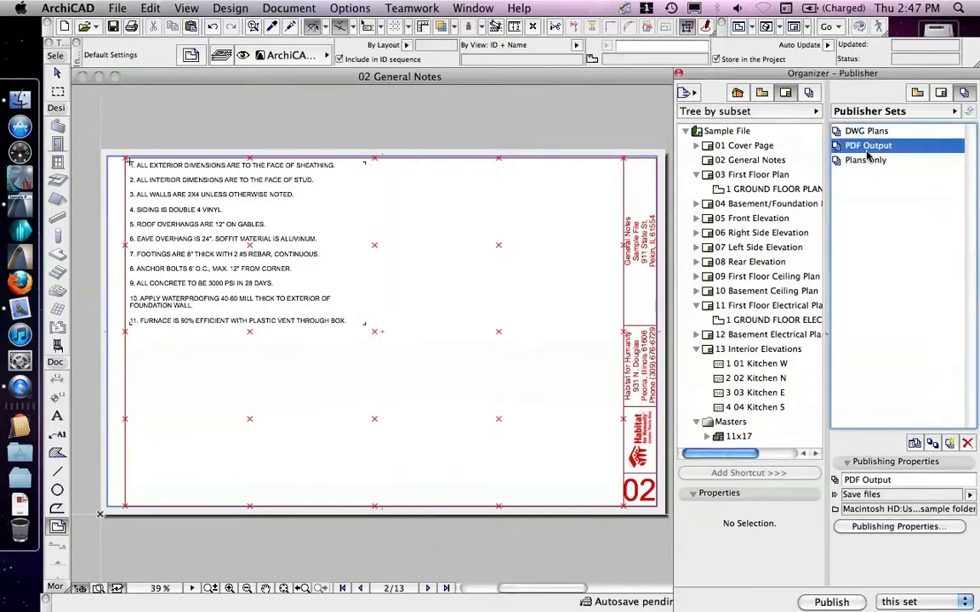
{"action": "left_click", "coordinate": [866, 131]}
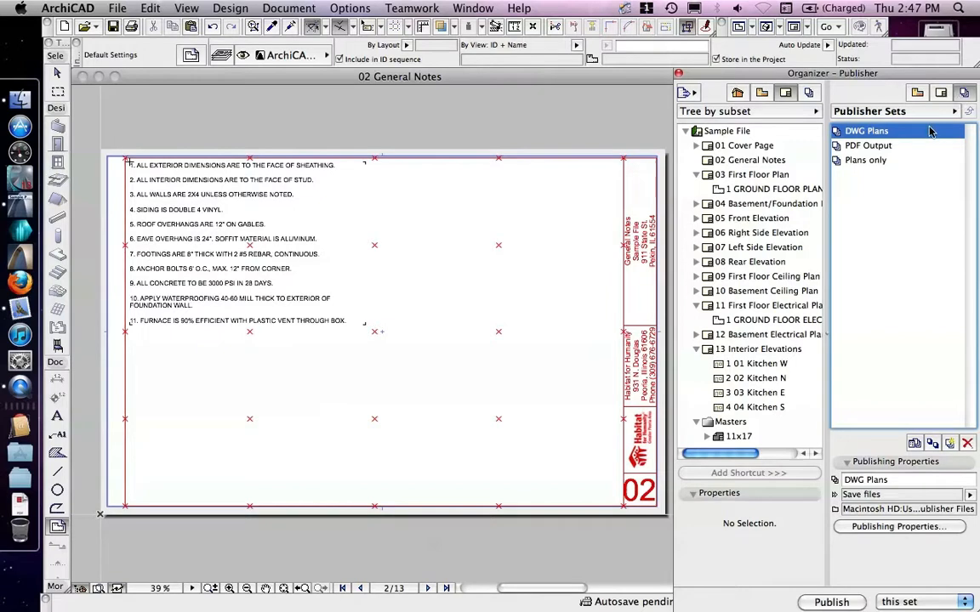
{"action": "left_click", "coordinate": [868, 145]}
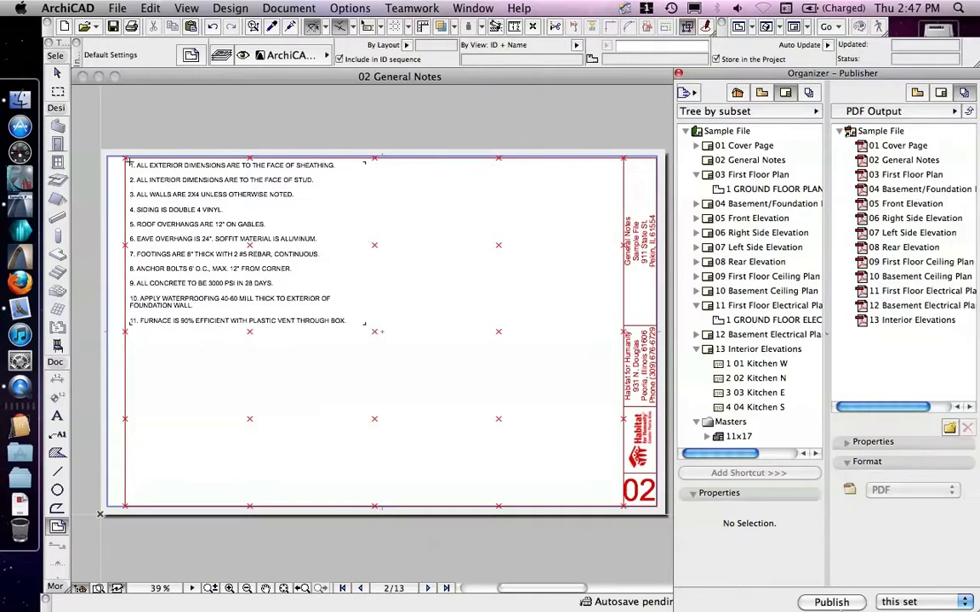
Set the publish choice to 'all the sets'.
{"action": "left_click", "coordinate": [899, 602]}
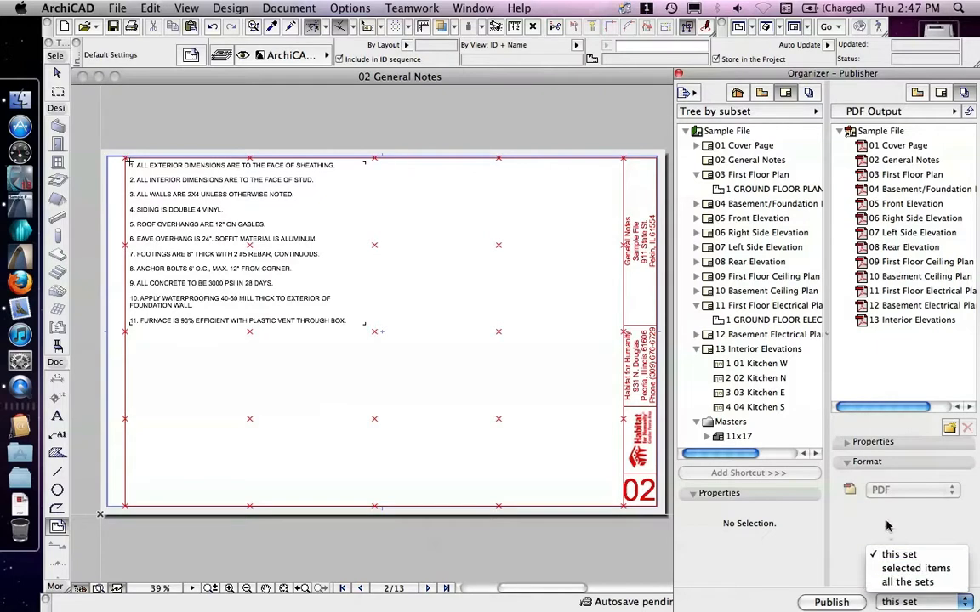
{"action": "left_click", "coordinate": [905, 174]}
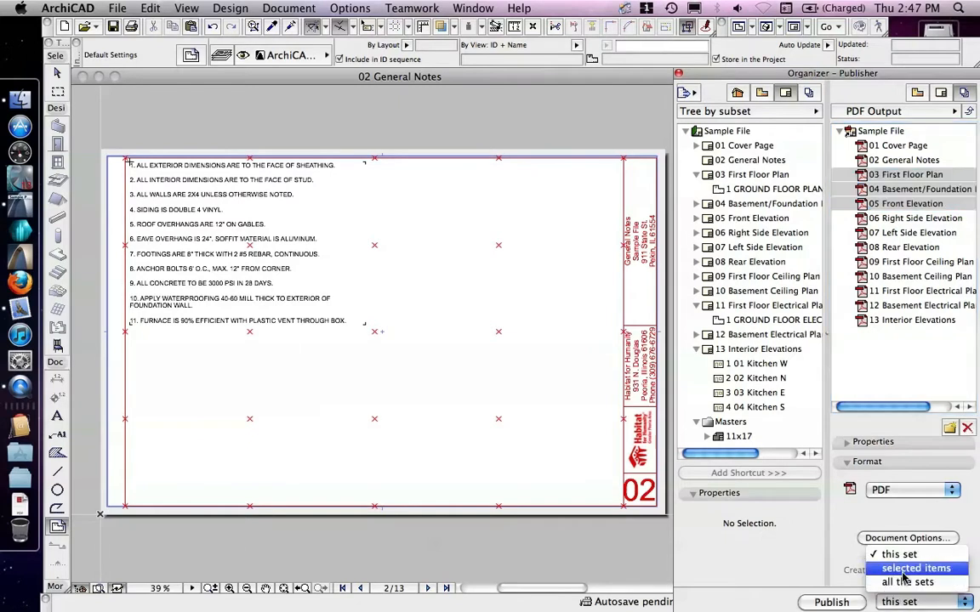
{"action": "left_click", "coordinate": [915, 568]}
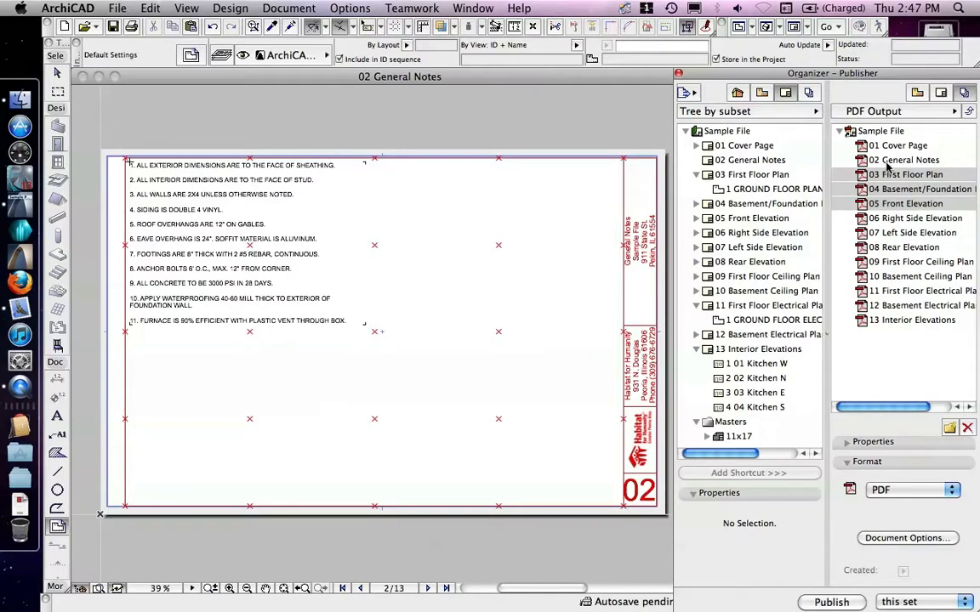
{"action": "left_click", "coordinate": [923, 602]}
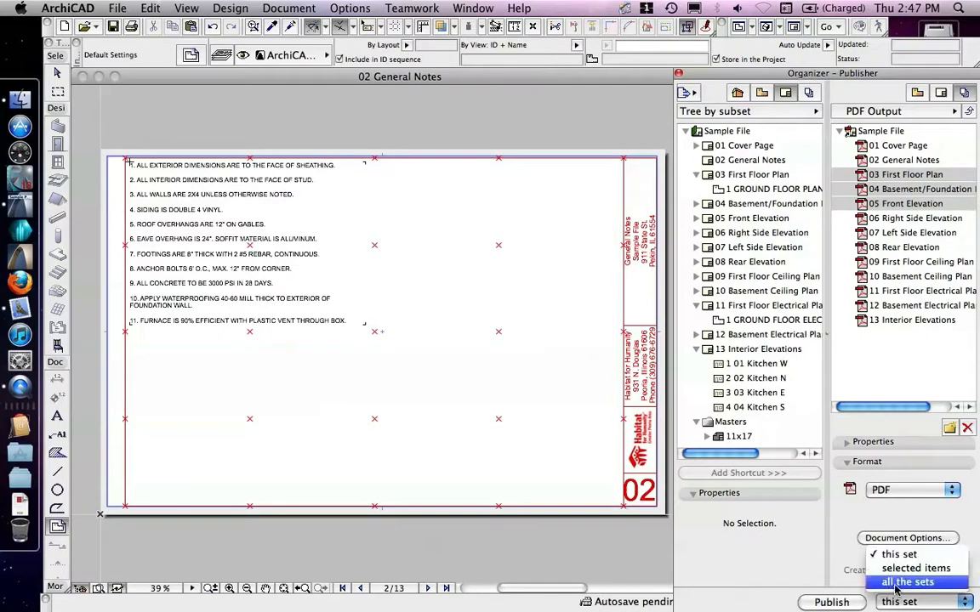
{"action": "left_click", "coordinate": [907, 582]}
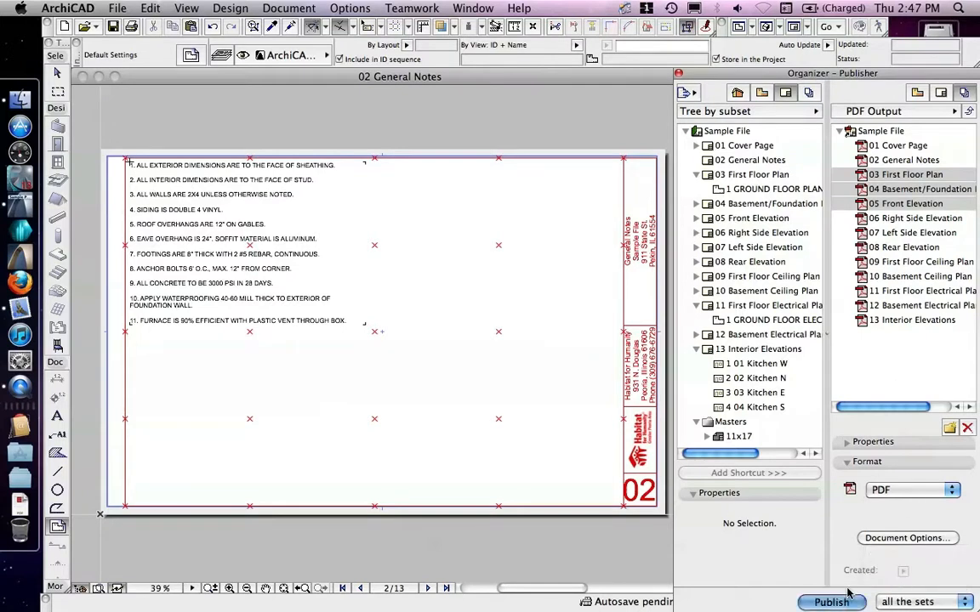
Publish all the sets and close the report once every PDF and DWG item is saved.
{"action": "left_click", "coordinate": [831, 601]}
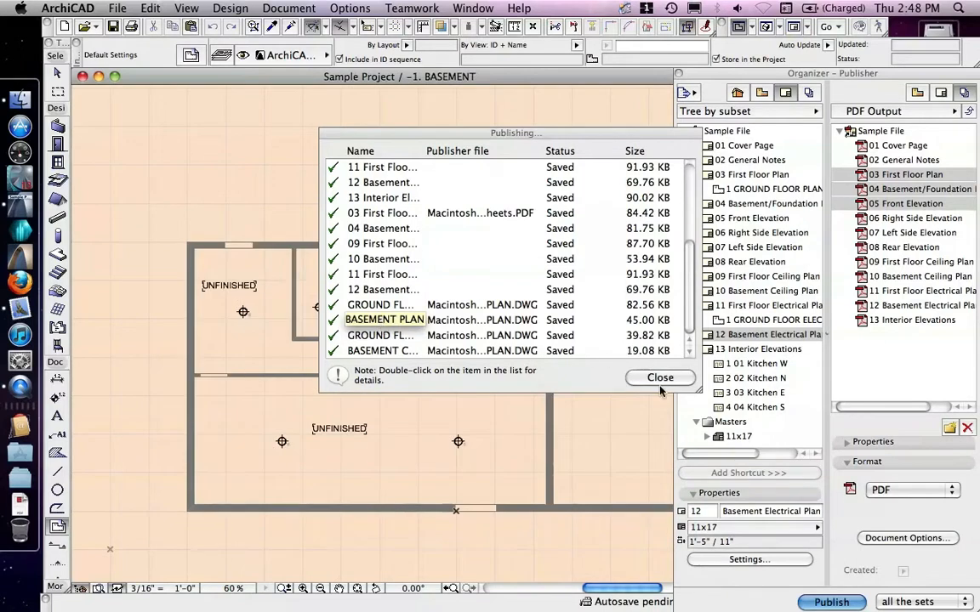
{"action": "left_click", "coordinate": [380, 304]}
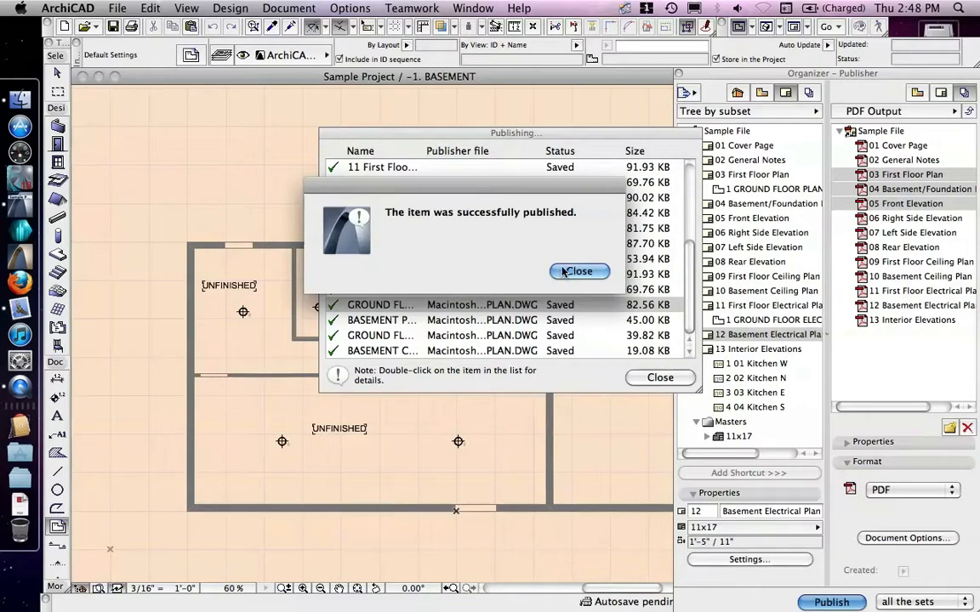
Dismiss the successful publishing alert.
{"action": "left_click", "coordinate": [579, 270]}
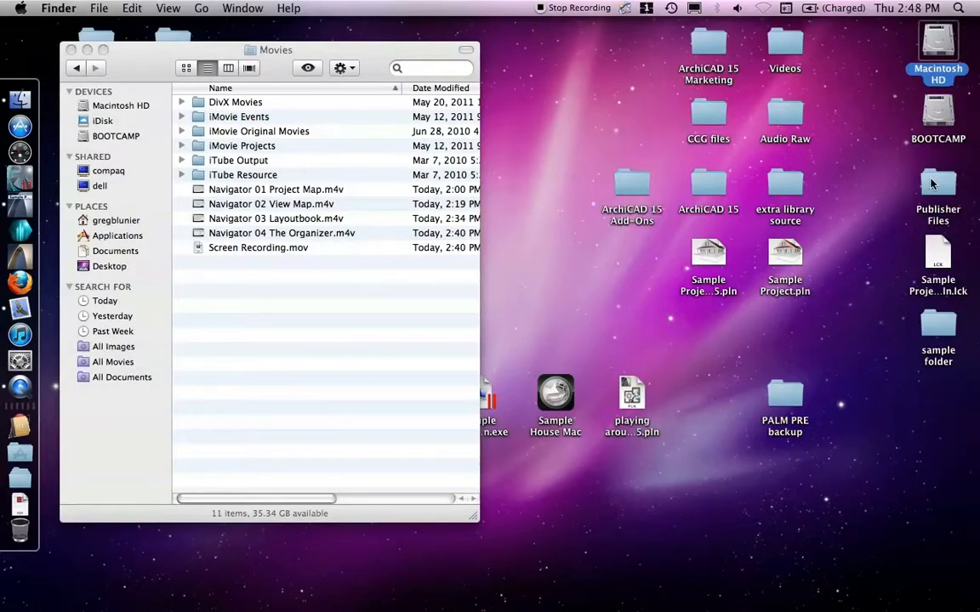
Open Publisher Files on the desktop and expand the CeilingPlans and FloorPlans folders.
{"action": "double_click", "coordinate": [938, 183]}
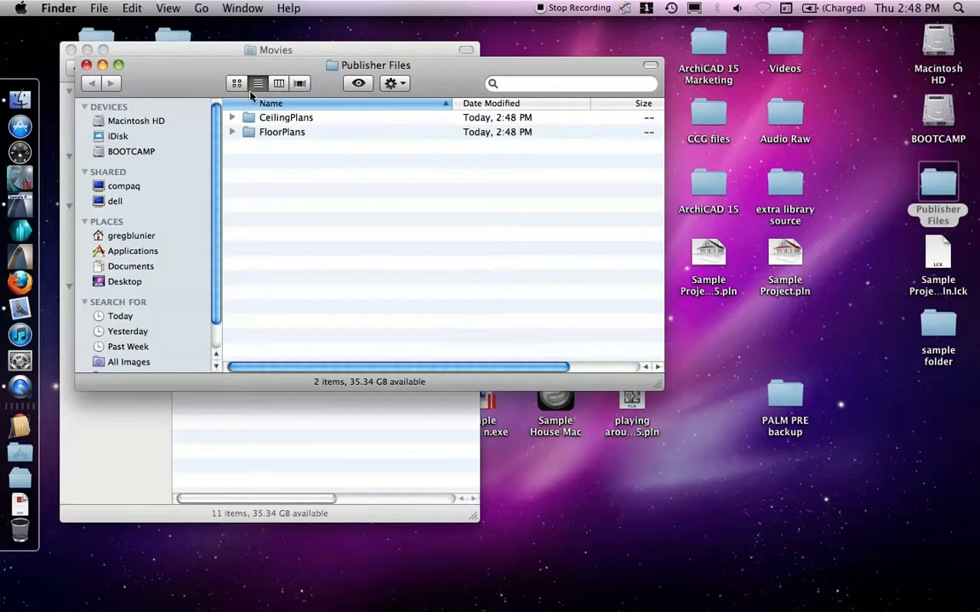
{"action": "left_click", "coordinate": [232, 117]}
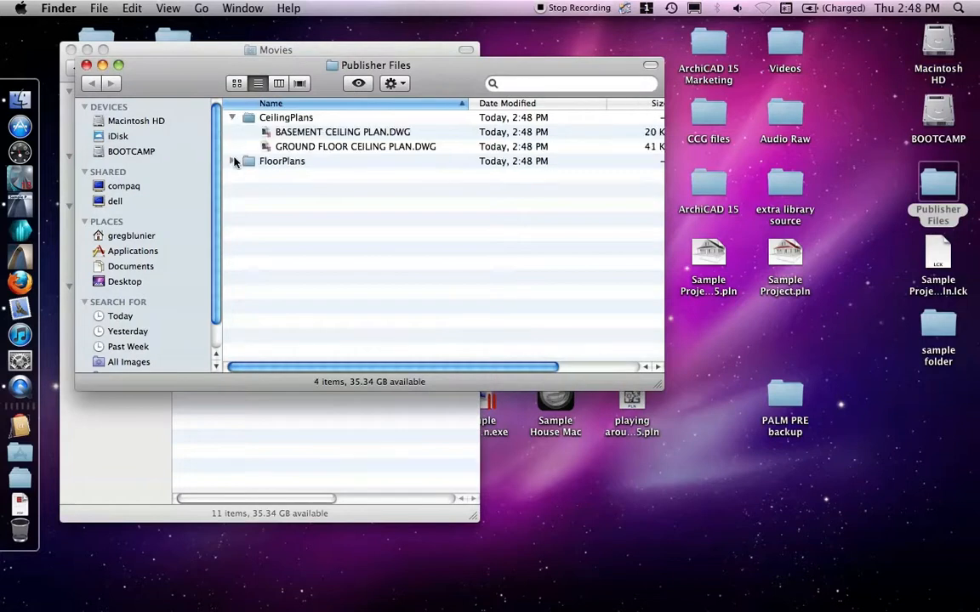
{"action": "left_click", "coordinate": [232, 160]}
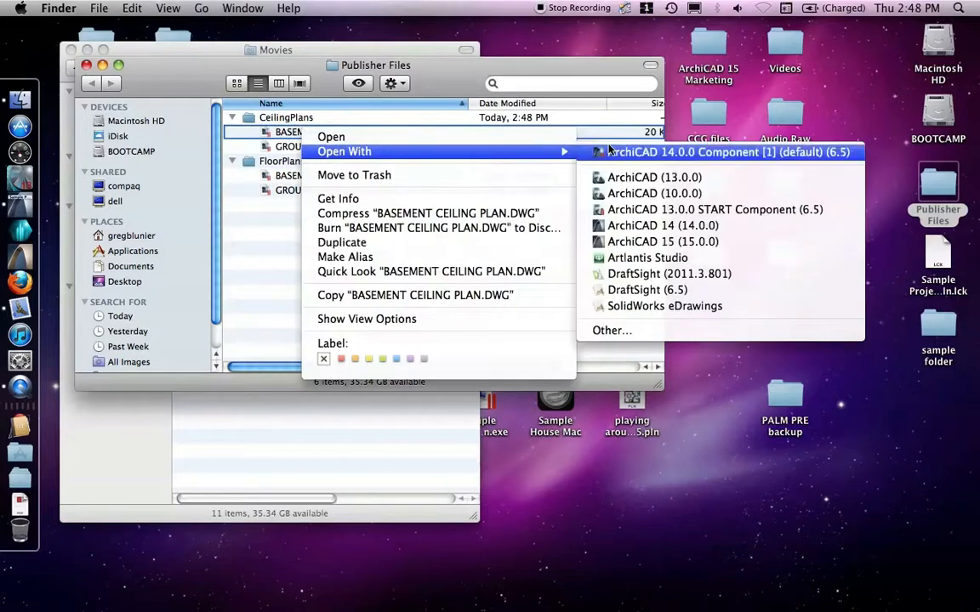
{"action": "mouse_move", "coordinate": [664, 305]}
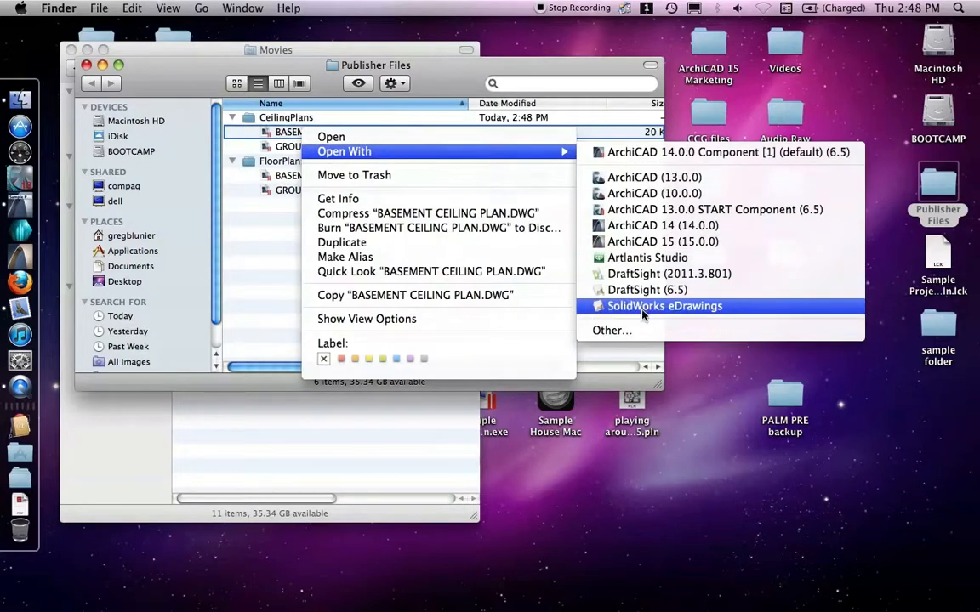
Open BASEMENT CEILING PLAN.DWG in SolidWorks eDrawings.
{"action": "left_click", "coordinate": [664, 306]}
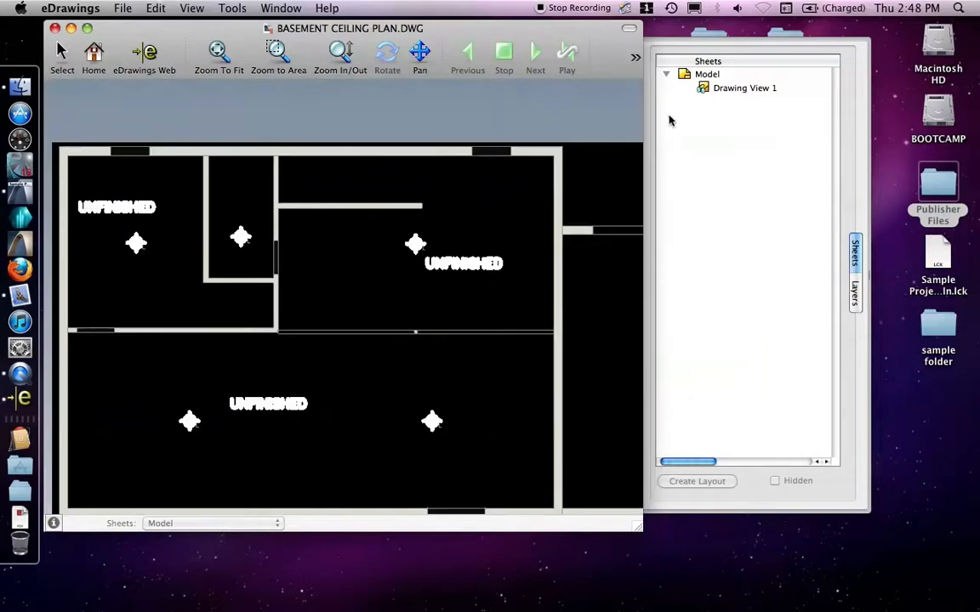
{"action": "mouse_move", "coordinate": [746, 40]}
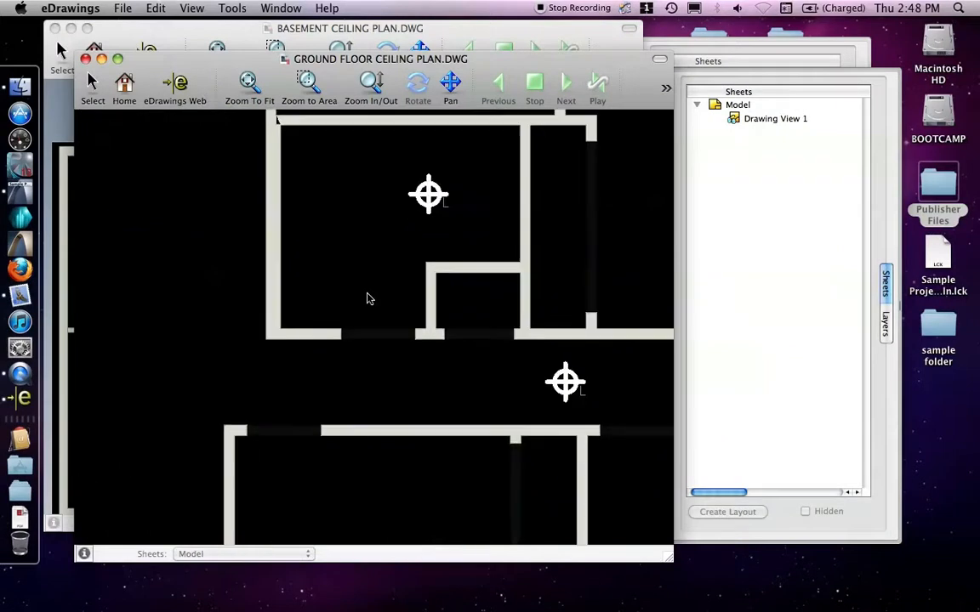
{"action": "mouse_move", "coordinate": [586, 216]}
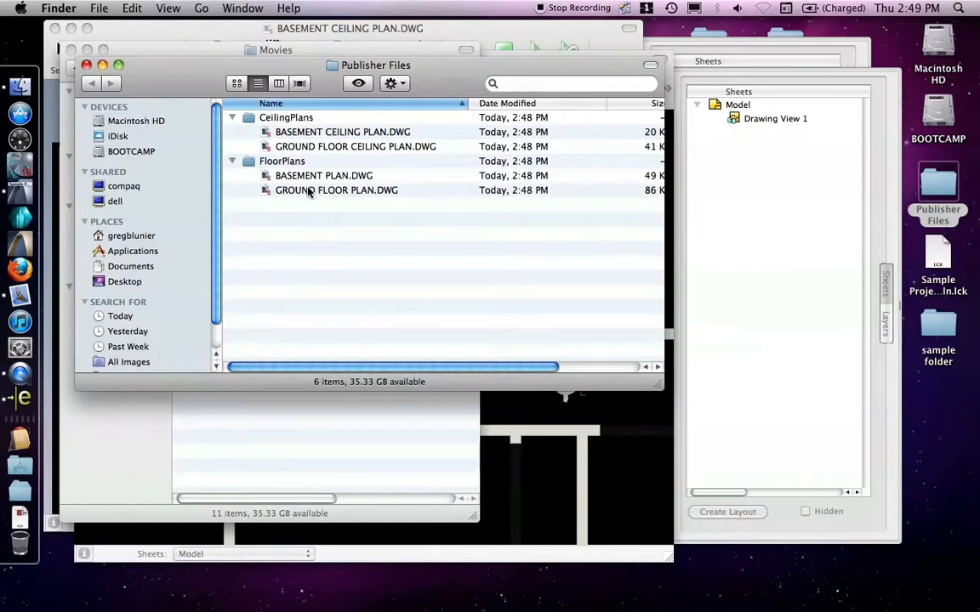
Open GROUND FLOOR PLAN.DWG, then the desktop sample folder, selecting Plan Sheets.PDF.
{"action": "double_click", "coordinate": [354, 146]}
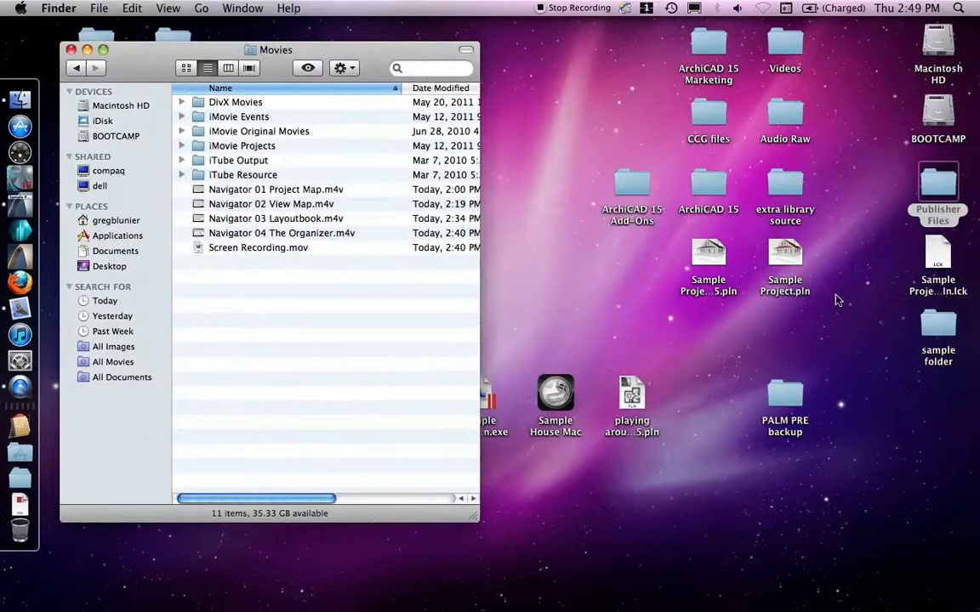
{"action": "left_click", "coordinate": [938, 322]}
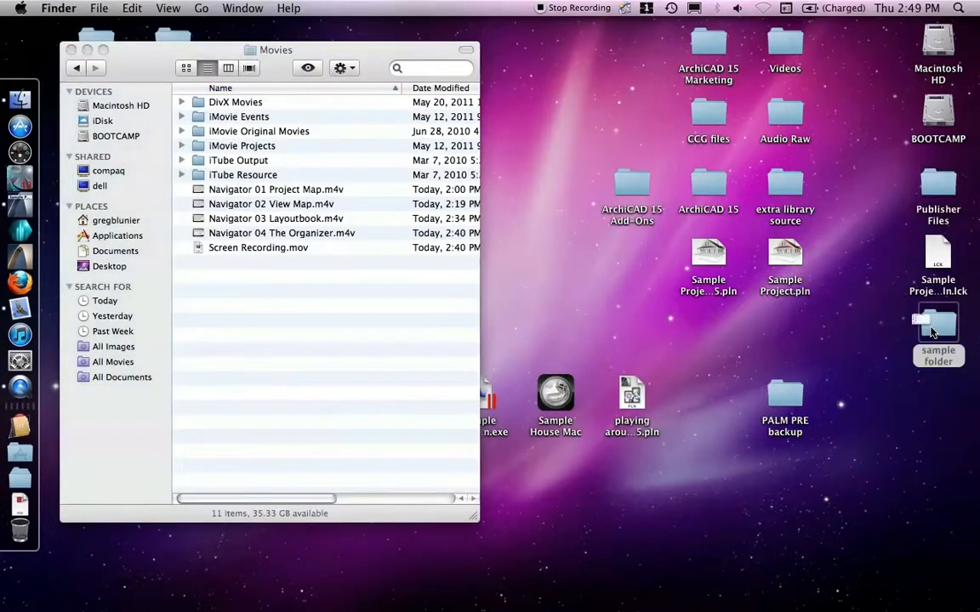
{"action": "double_click", "coordinate": [937, 323]}
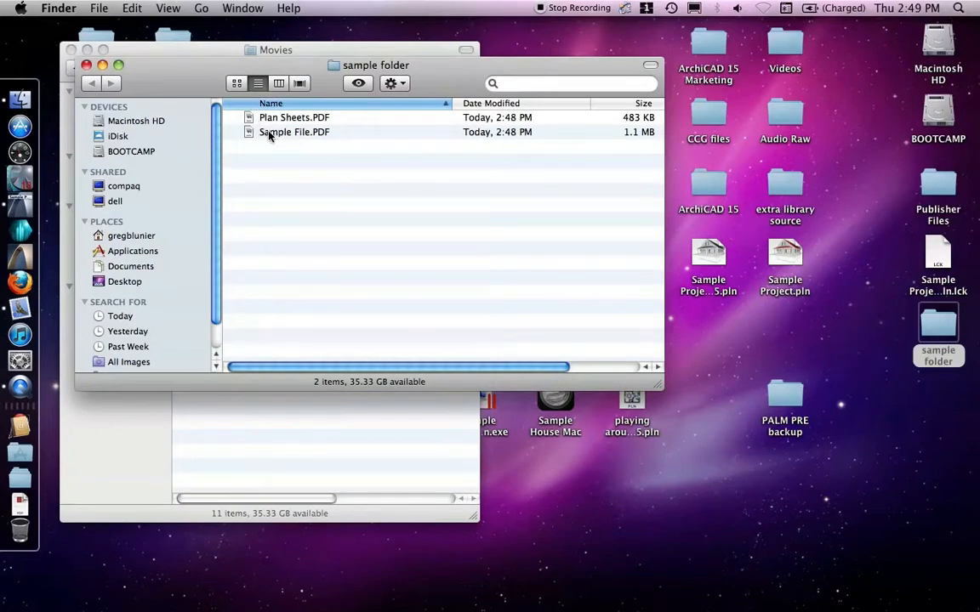
{"action": "left_click", "coordinate": [294, 117]}
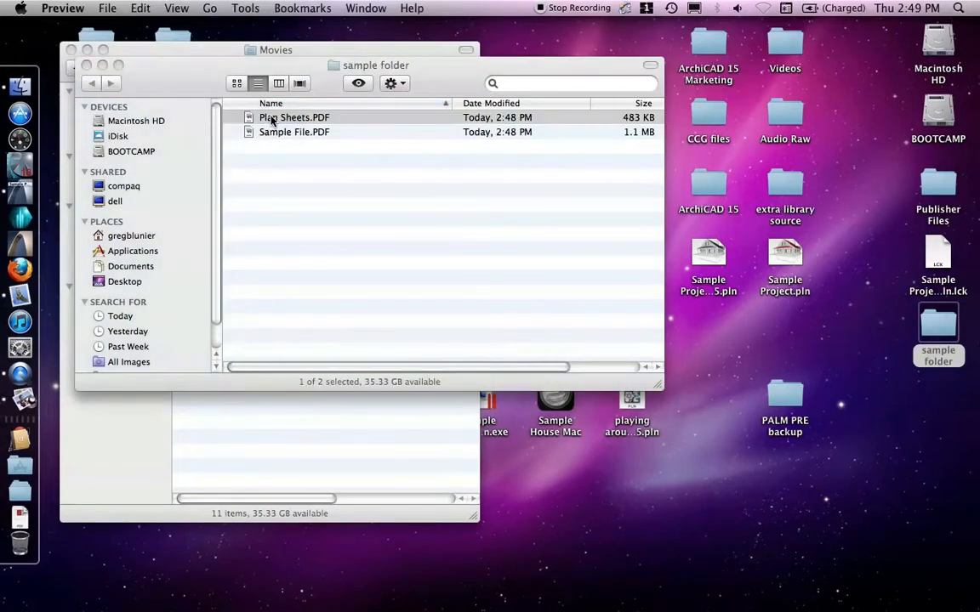
{"action": "double_click", "coordinate": [294, 117]}
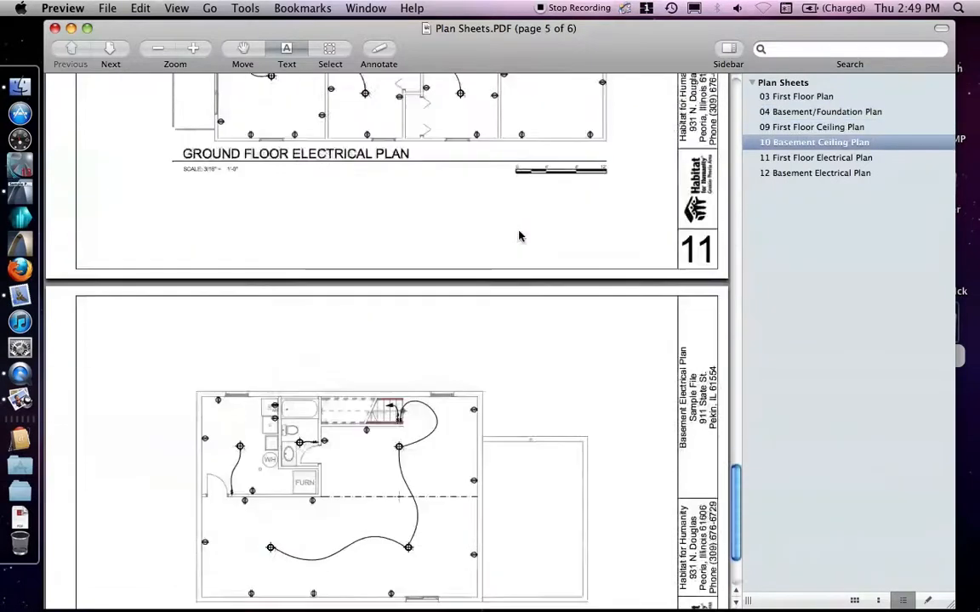
{"action": "scroll", "scroll_direction": "down", "scroll_amount": 3}
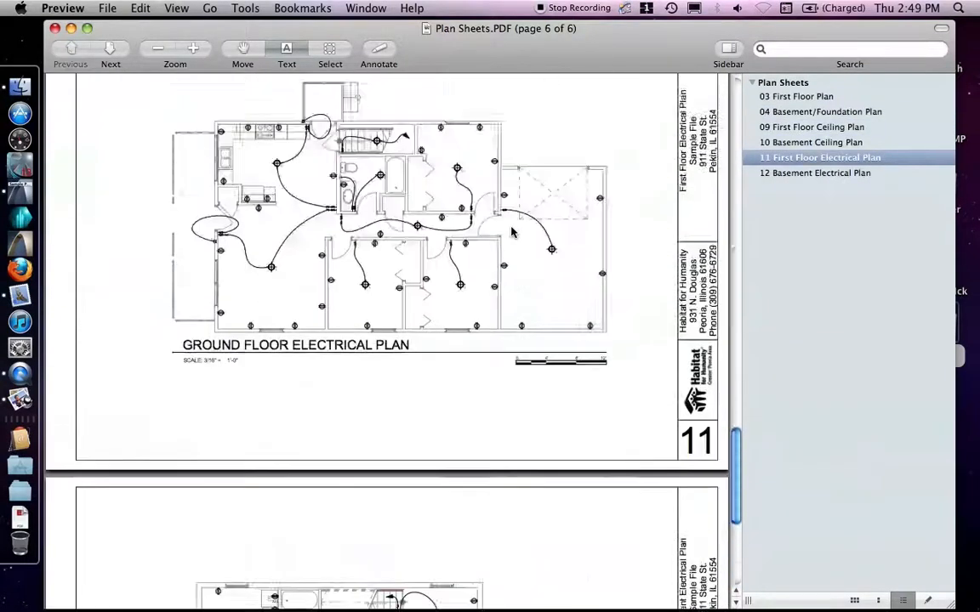
{"action": "left_click", "coordinate": [823, 112]}
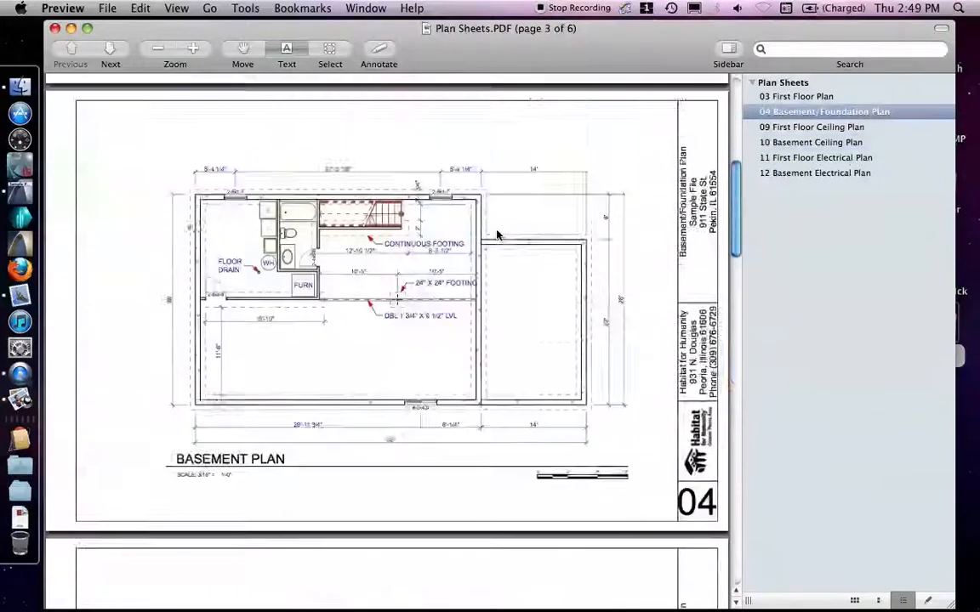
{"action": "left_click", "coordinate": [796, 96]}
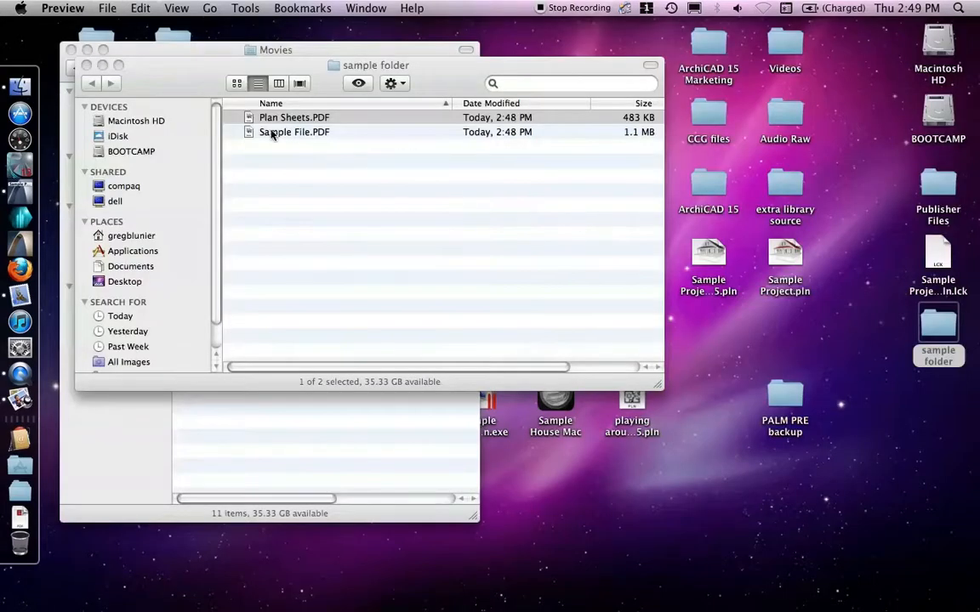
Open Sample File.PDF in Preview, view the Front Elevation sheet, then close it.
{"action": "double_click", "coordinate": [294, 132]}
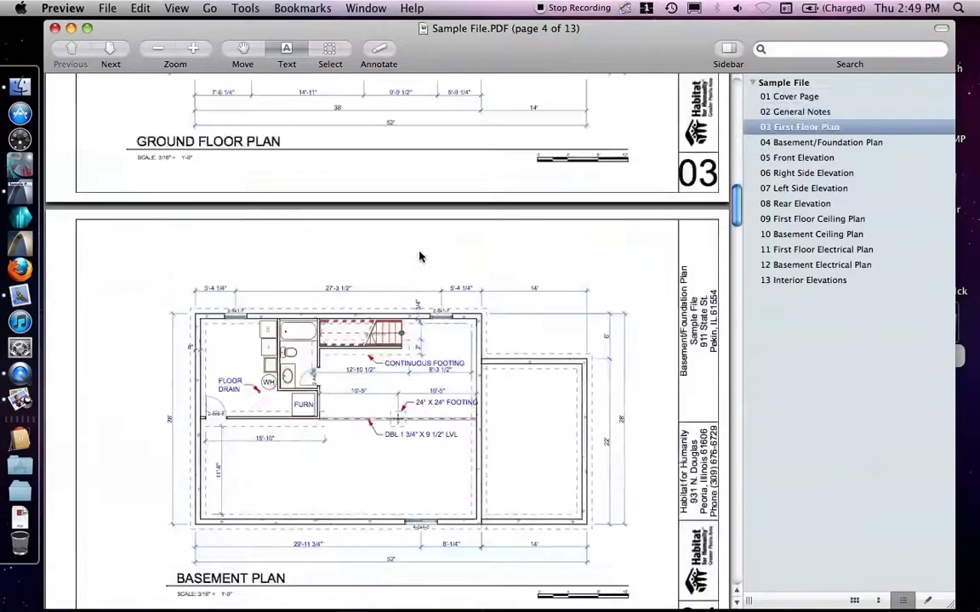
{"action": "left_click", "coordinate": [799, 158]}
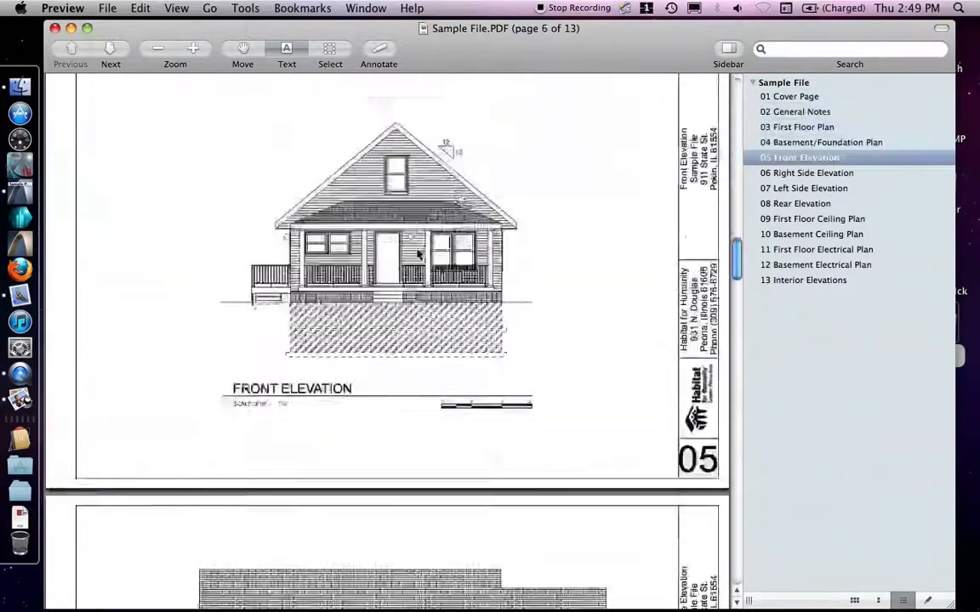
{"action": "left_click", "coordinate": [797, 127]}
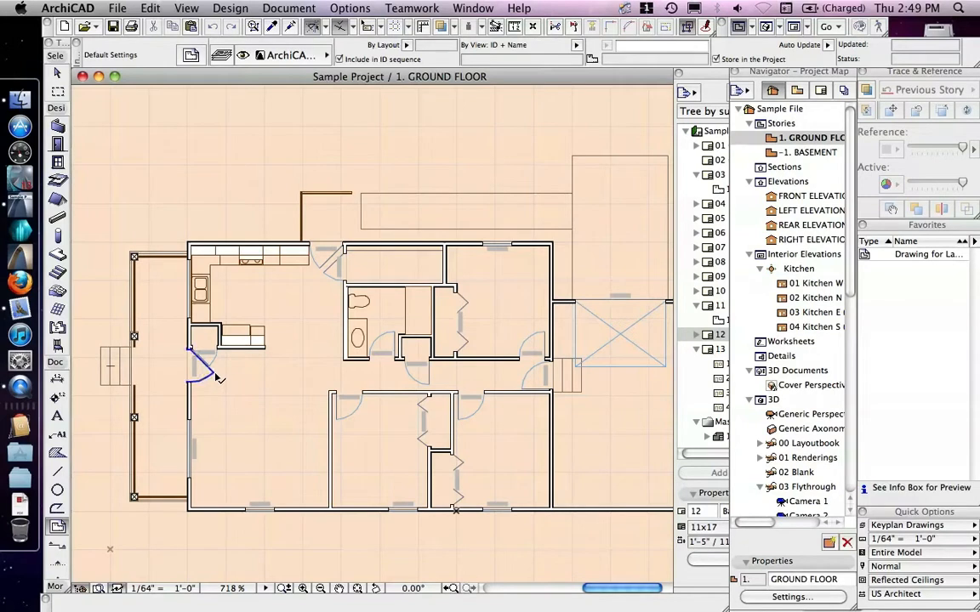
With the front door deleted, republish all the sets from the Publisher.
{"action": "left_click", "coordinate": [204, 366]}
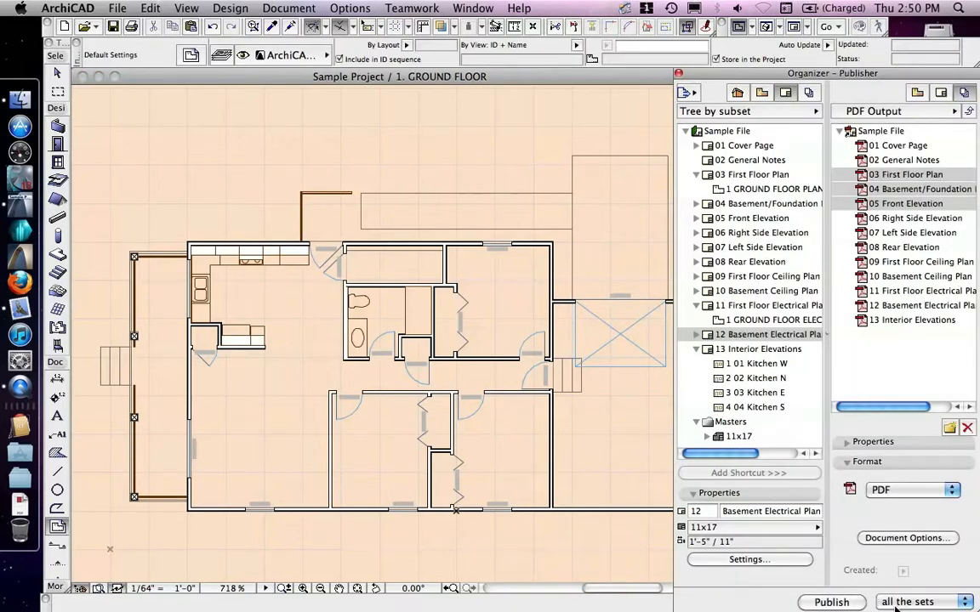
{"action": "left_click", "coordinate": [831, 602]}
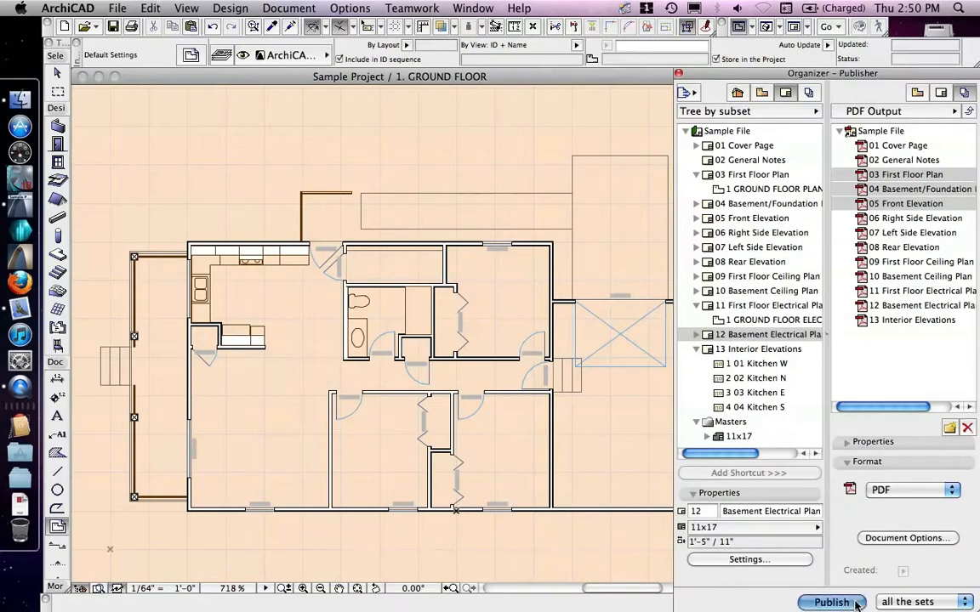
{"action": "left_click", "coordinate": [831, 602]}
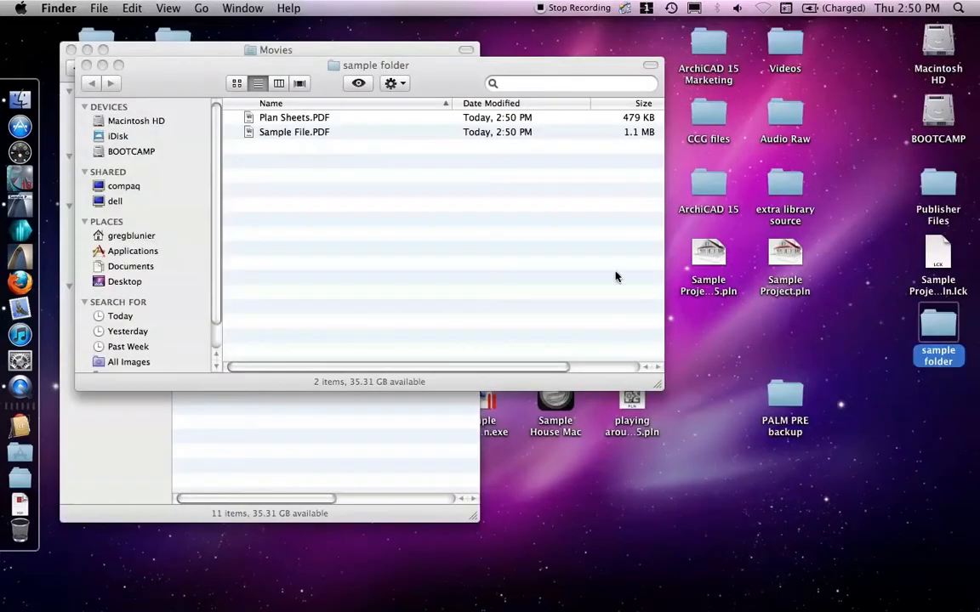
{"action": "mouse_move", "coordinate": [498, 136]}
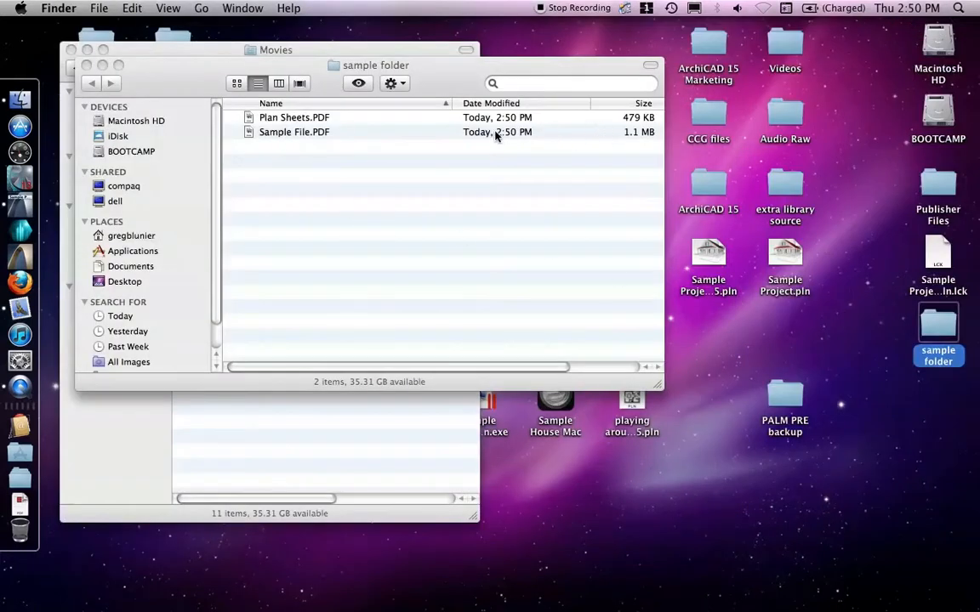
{"action": "left_click", "coordinate": [295, 132]}
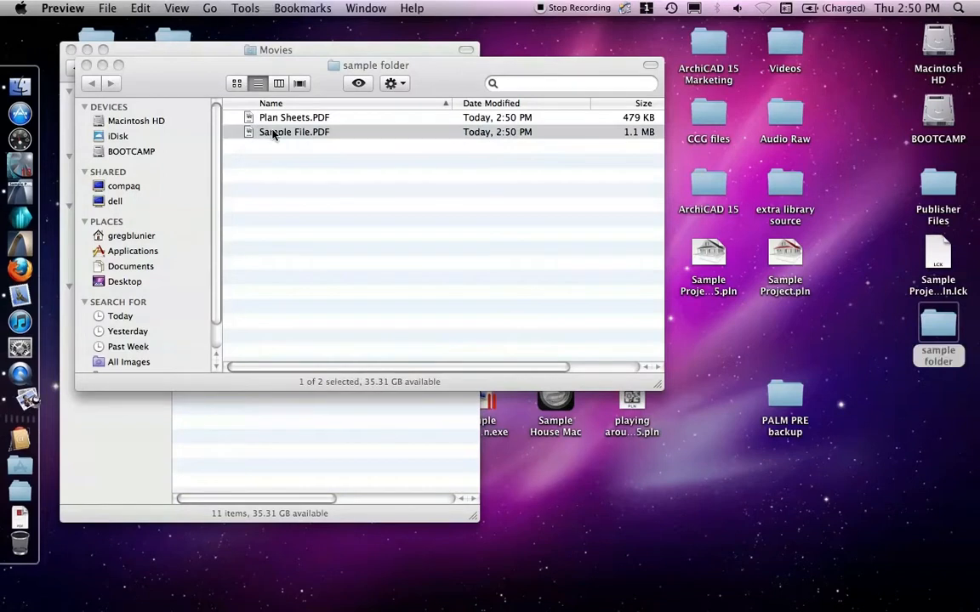
{"action": "double_click", "coordinate": [294, 132]}
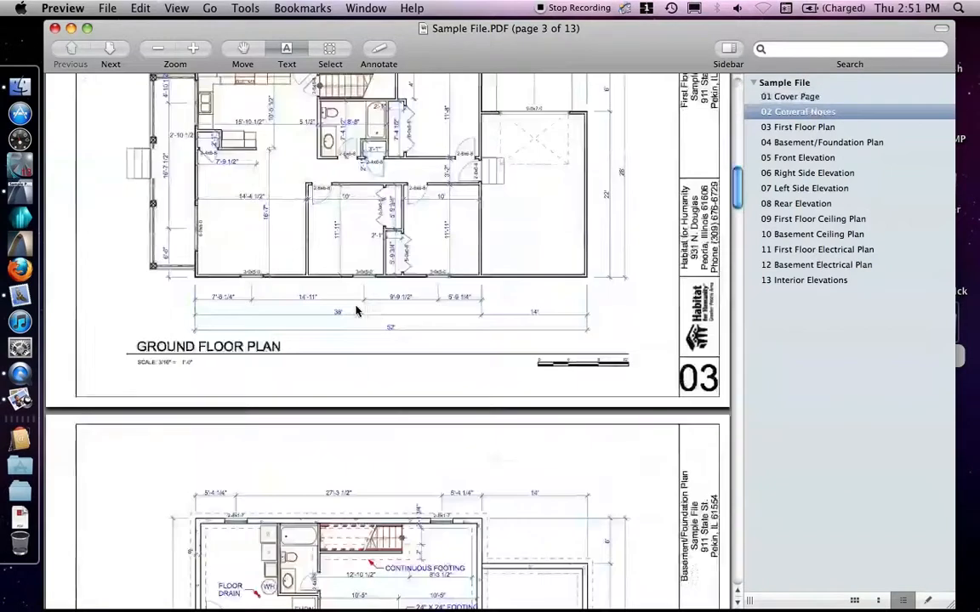
{"action": "scroll", "scroll_direction": "down", "scroll_amount": 3}
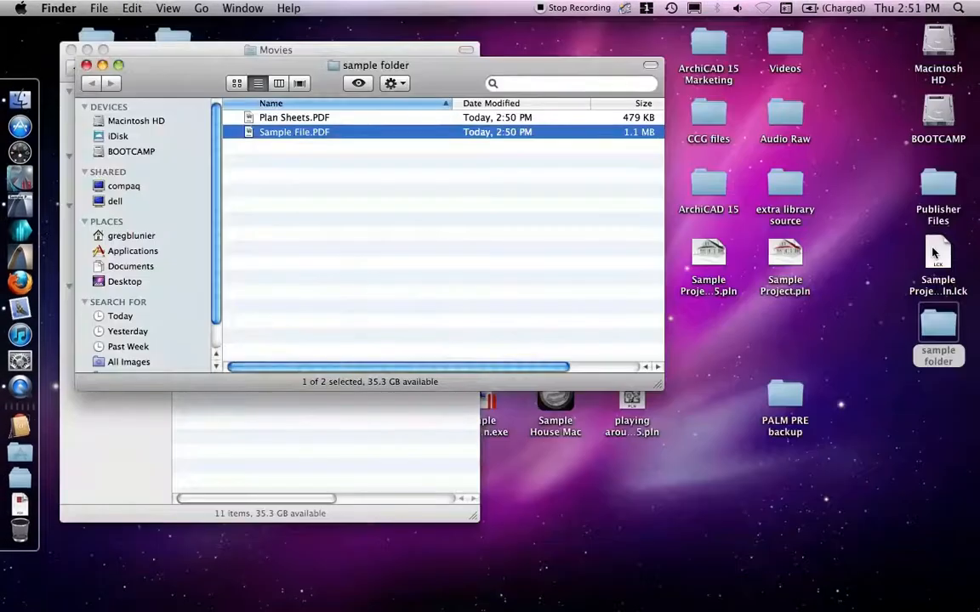
{"action": "double_click", "coordinate": [937, 187]}
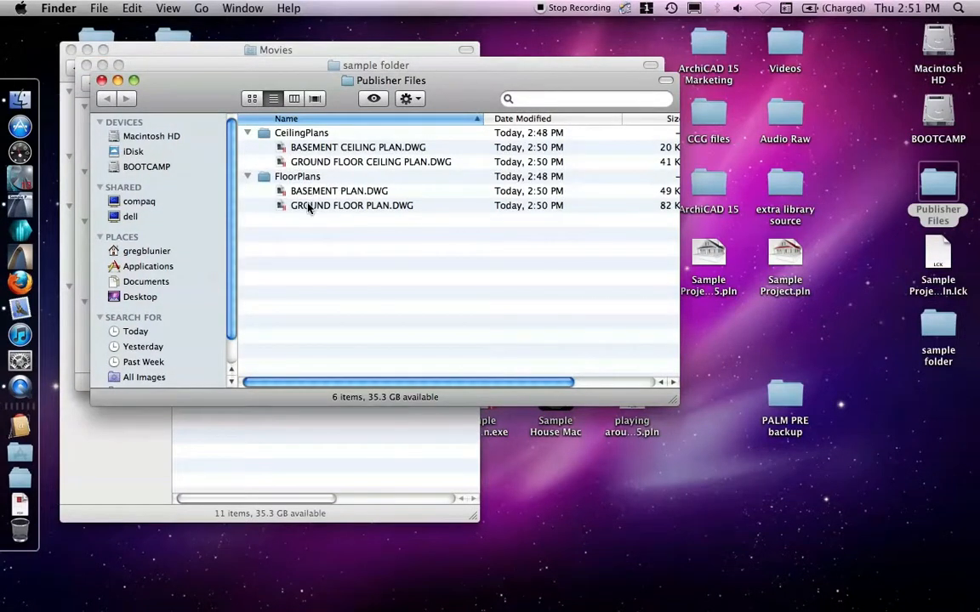
{"action": "right_click", "coordinate": [352, 205]}
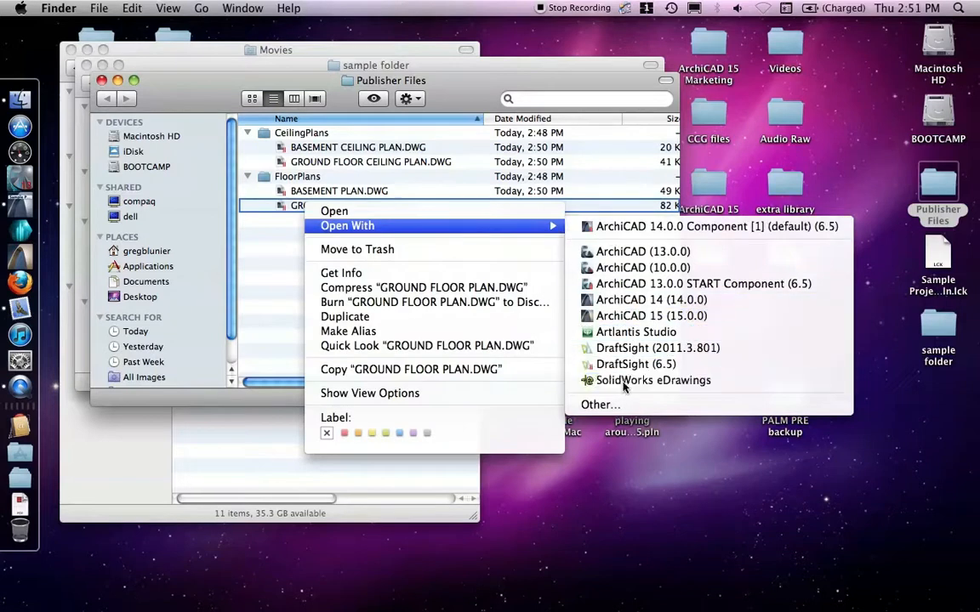
{"action": "left_click", "coordinate": [653, 380]}
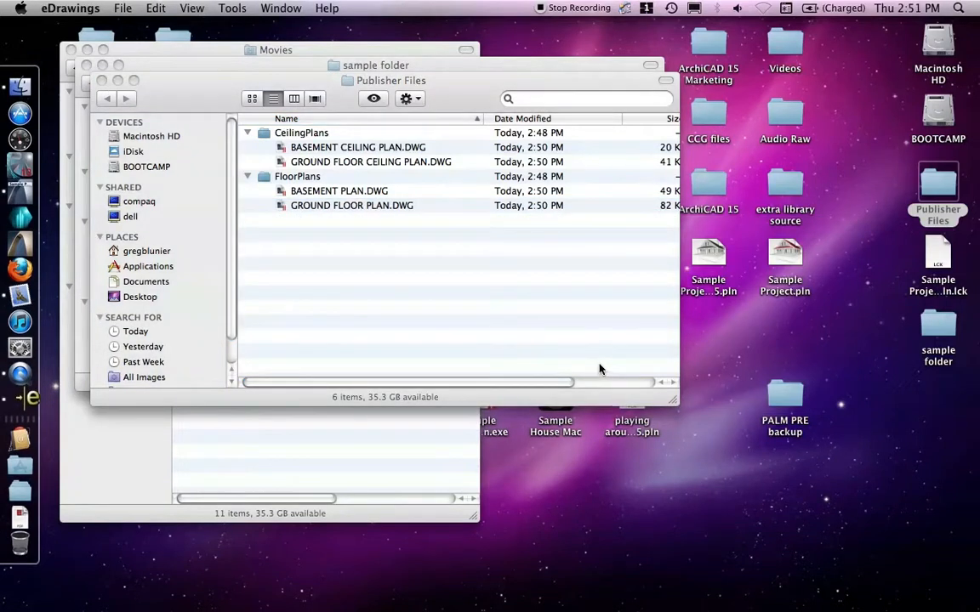
{"action": "double_click", "coordinate": [351, 205]}
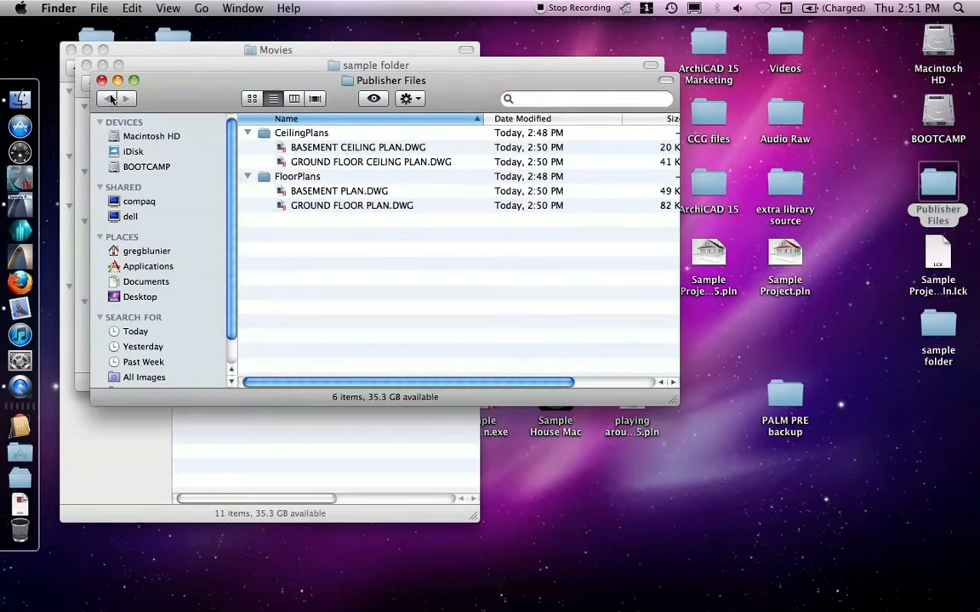
{"action": "left_click", "coordinate": [106, 98]}
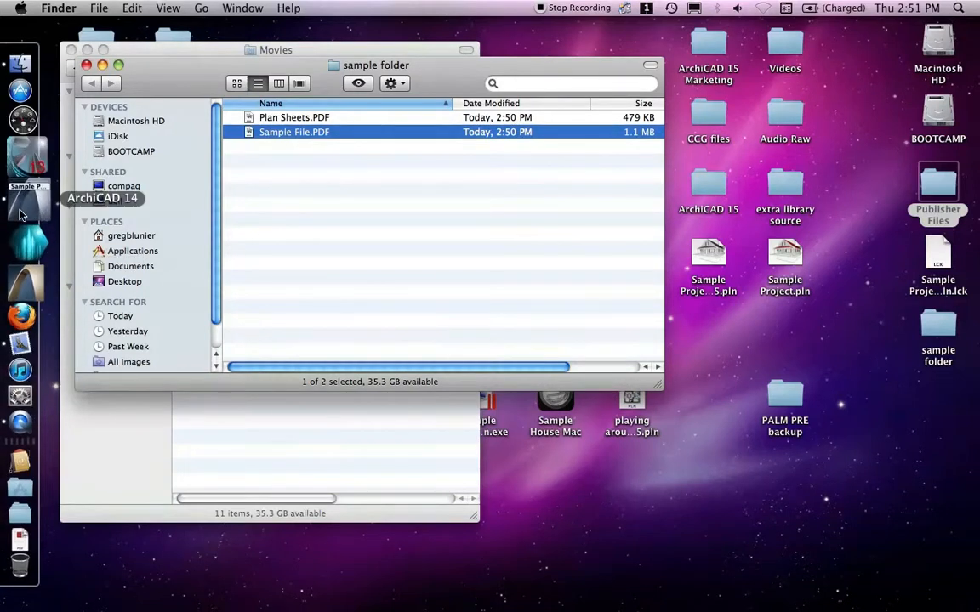
{"action": "left_click", "coordinate": [20, 157]}
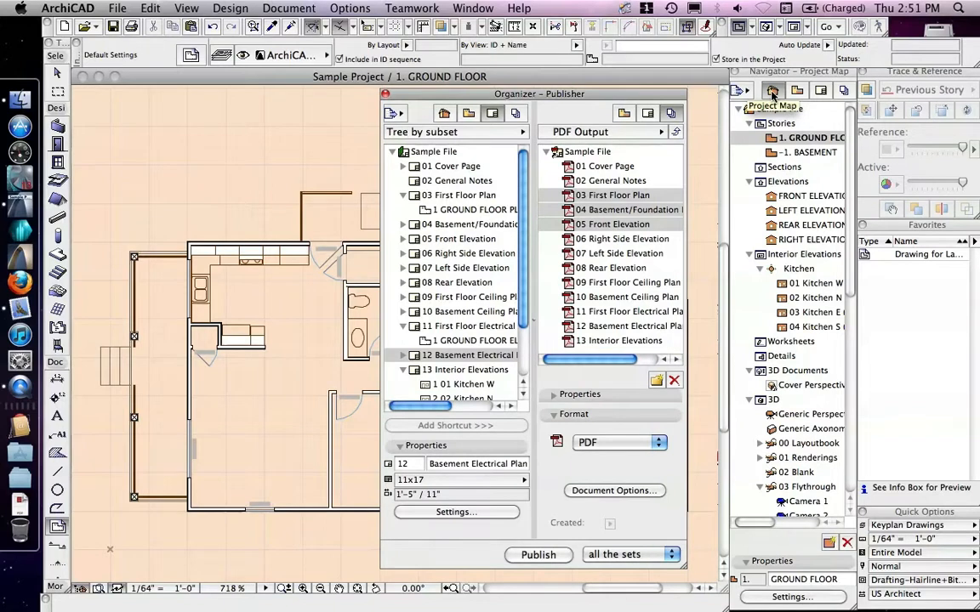
{"action": "mouse_move", "coordinate": [797, 91]}
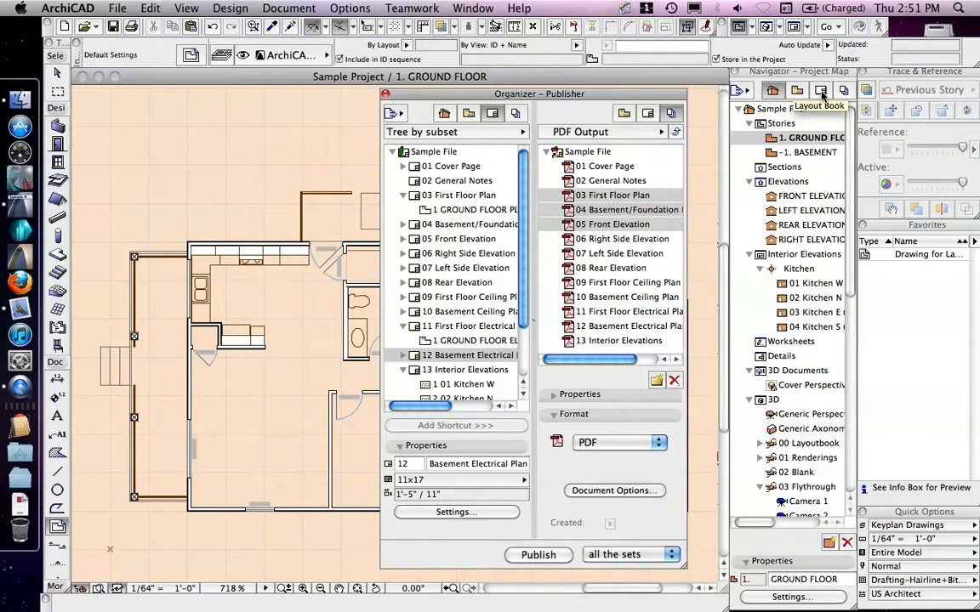
{"action": "mouse_move", "coordinate": [821, 89]}
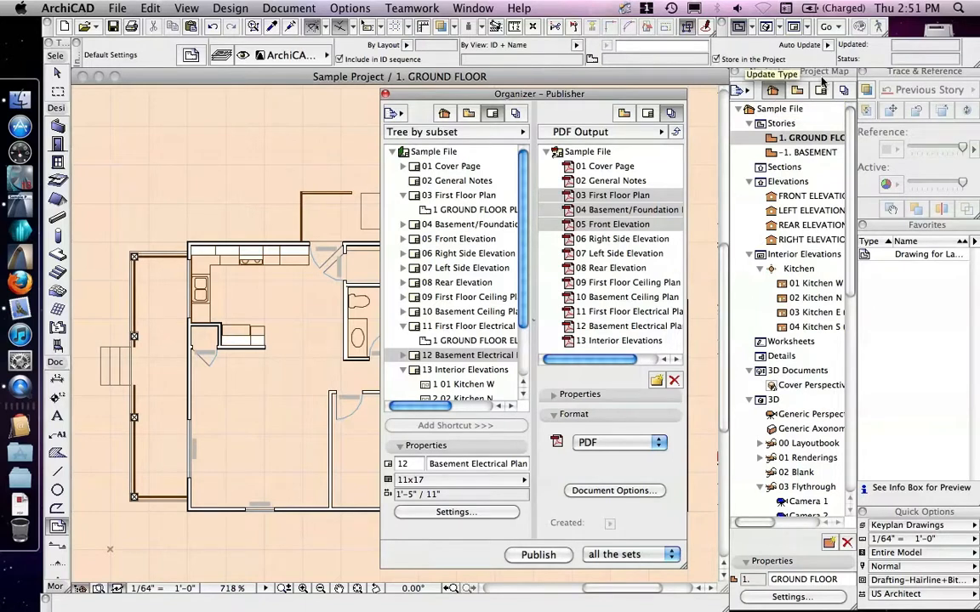